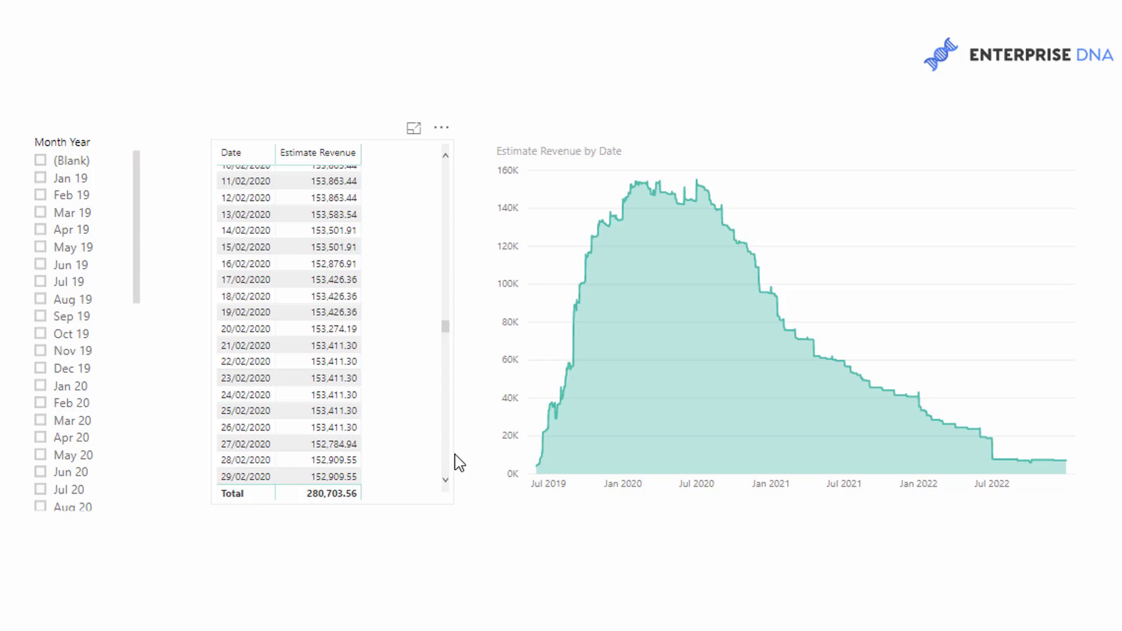
pyautogui.moveTo(545, 160)
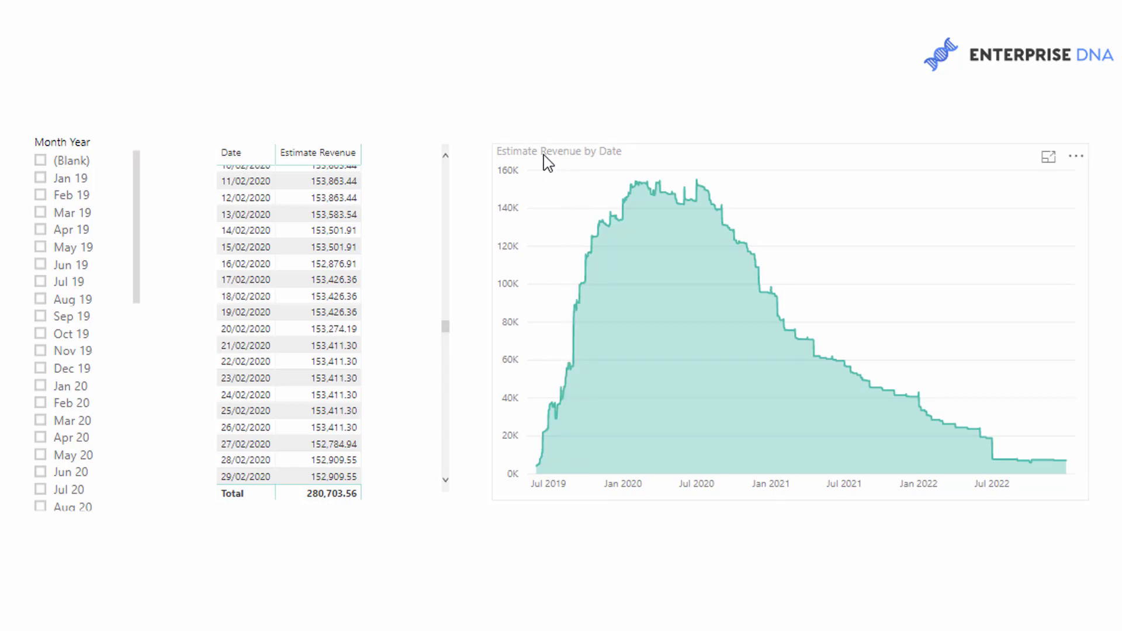
pyautogui.moveTo(547, 154)
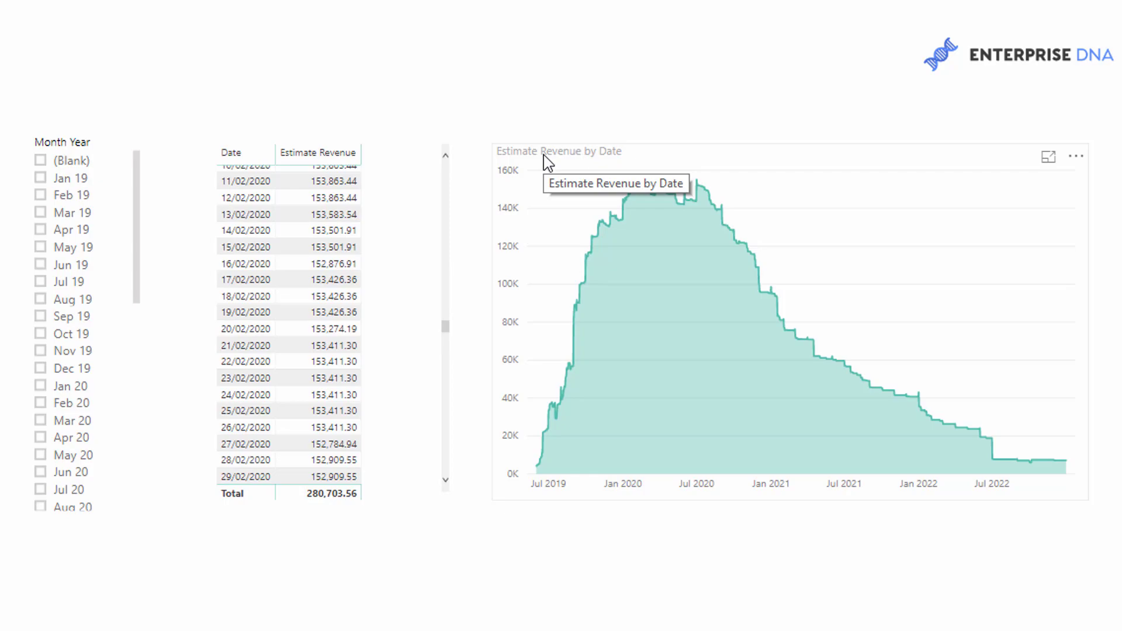
pyautogui.moveTo(981, 381)
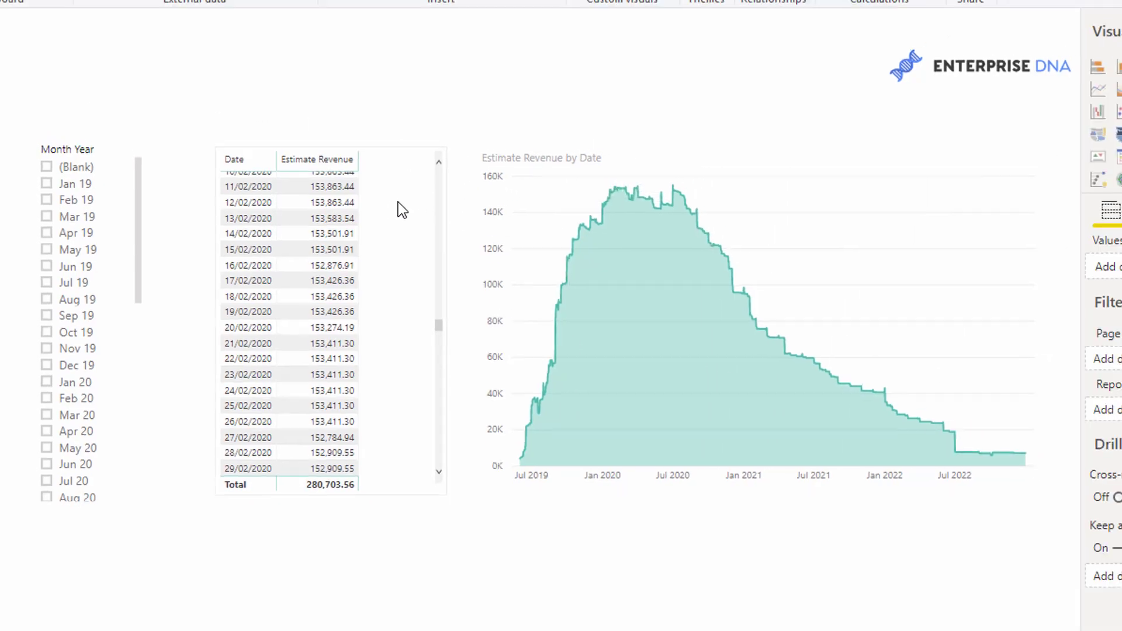
# Step: Show the Opportunity table in Data view and display the Est. Project End Date formula
pyautogui.click(12, 135)
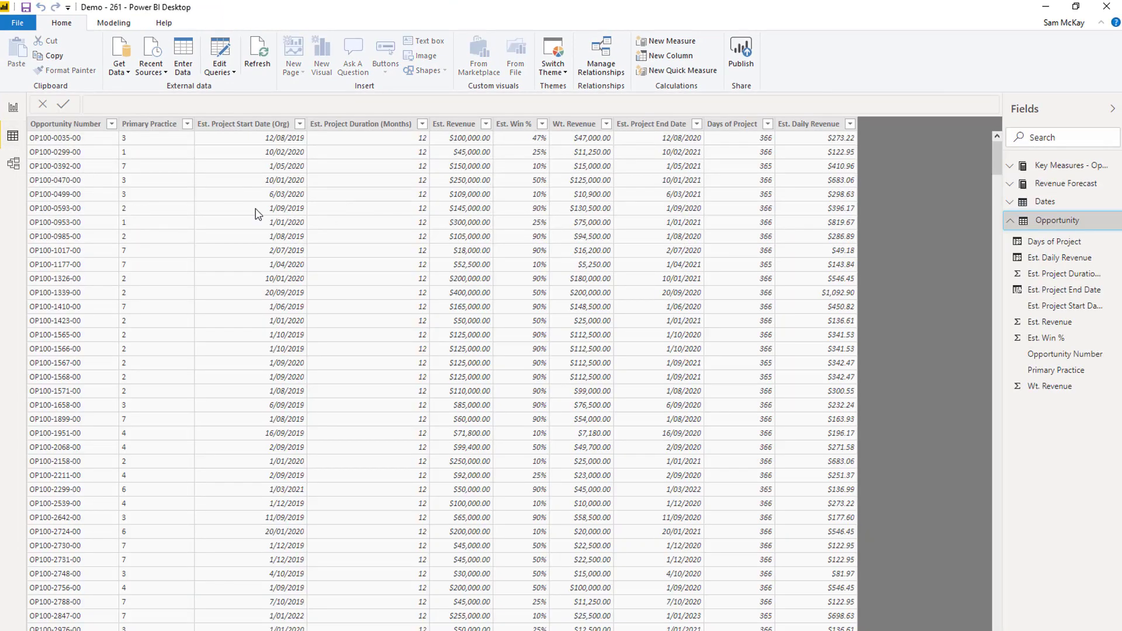
pyautogui.click(1010, 225)
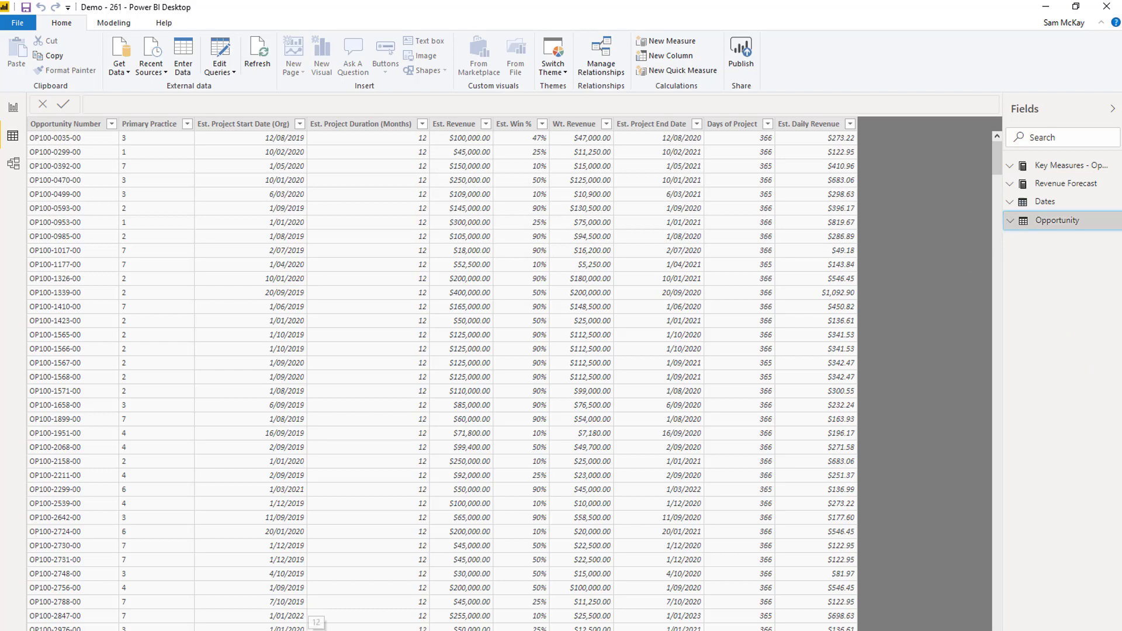
pyautogui.moveTo(349, 424)
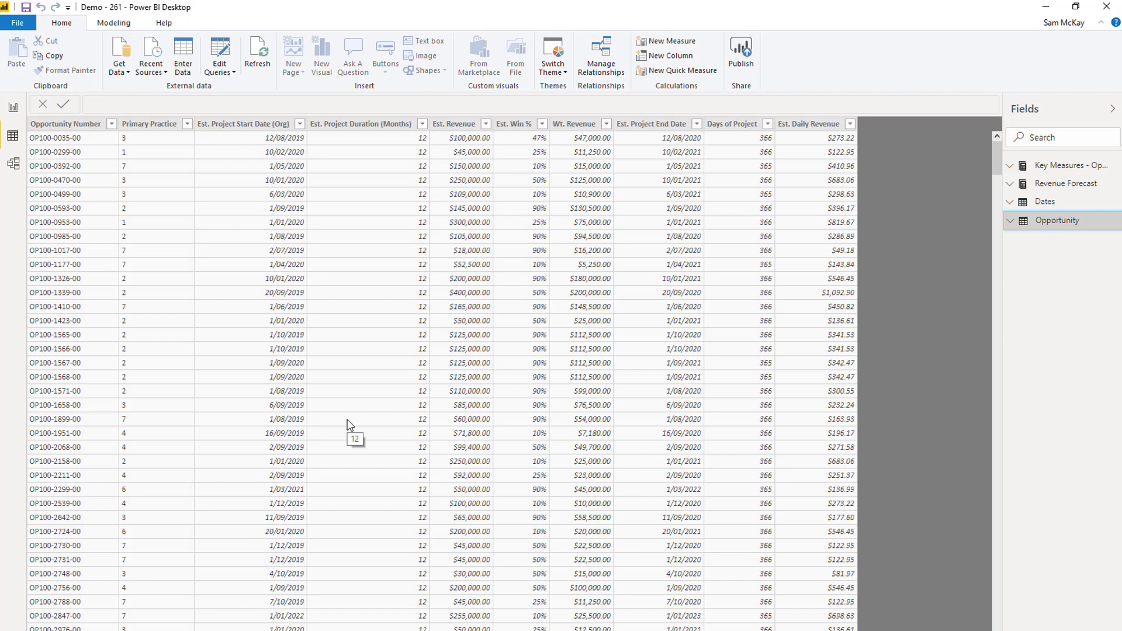
pyautogui.moveTo(238, 263)
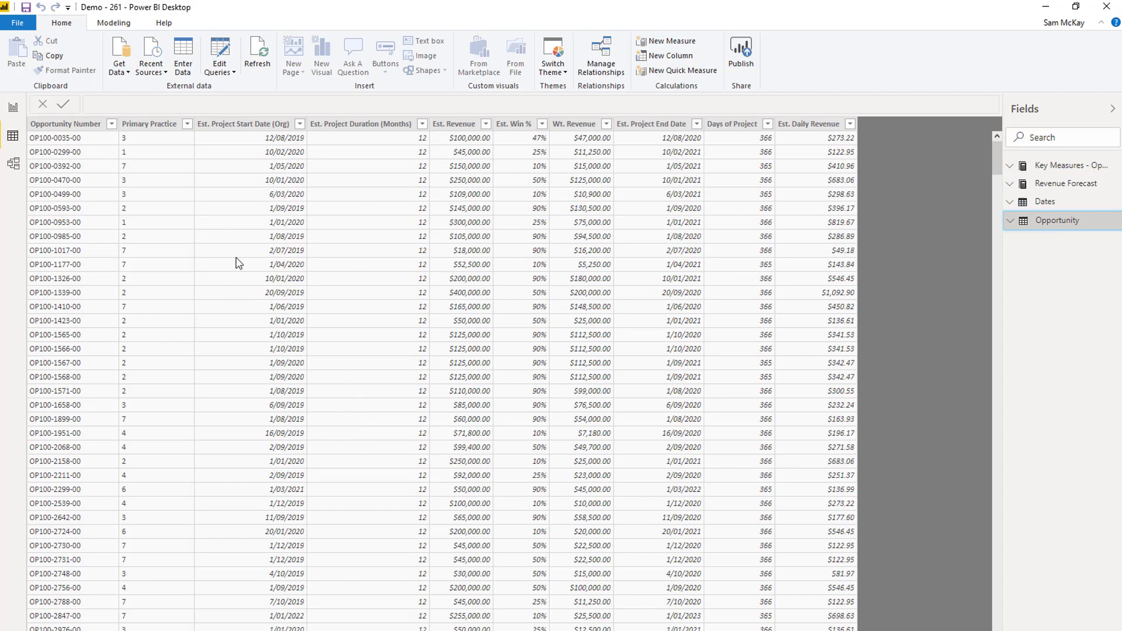
pyautogui.moveTo(319, 141)
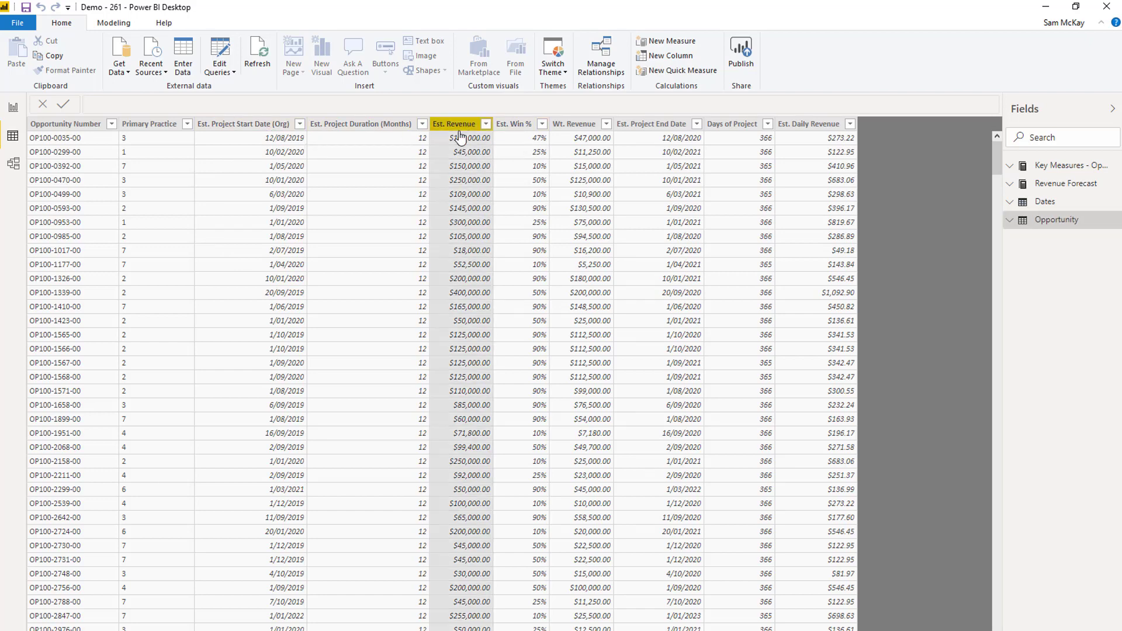
pyautogui.moveTo(459, 138)
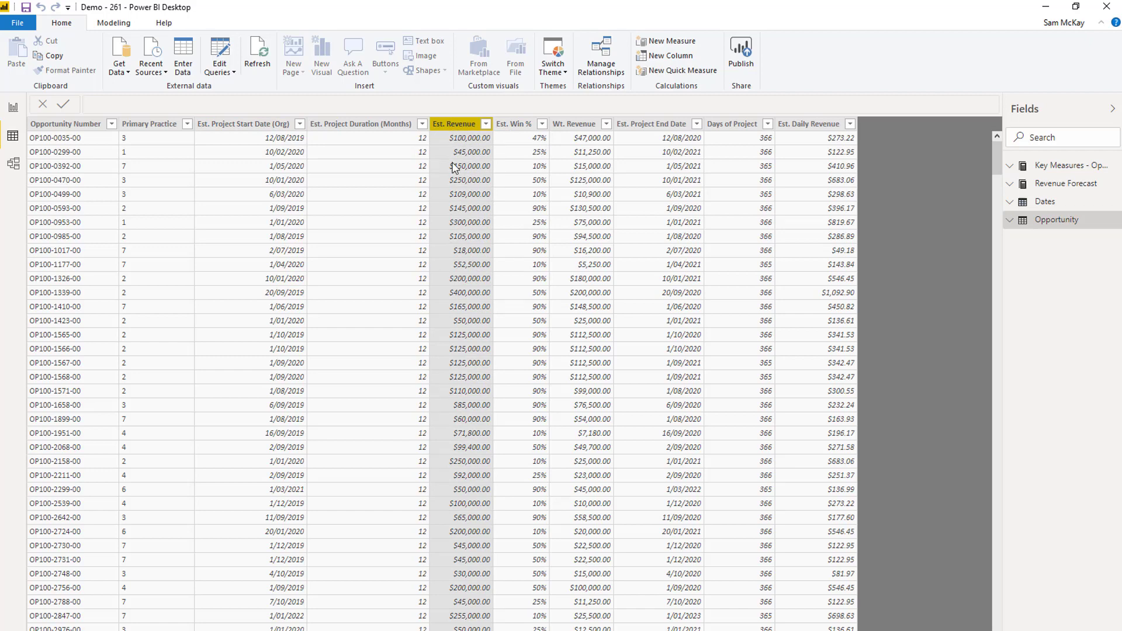
pyautogui.moveTo(101, 144)
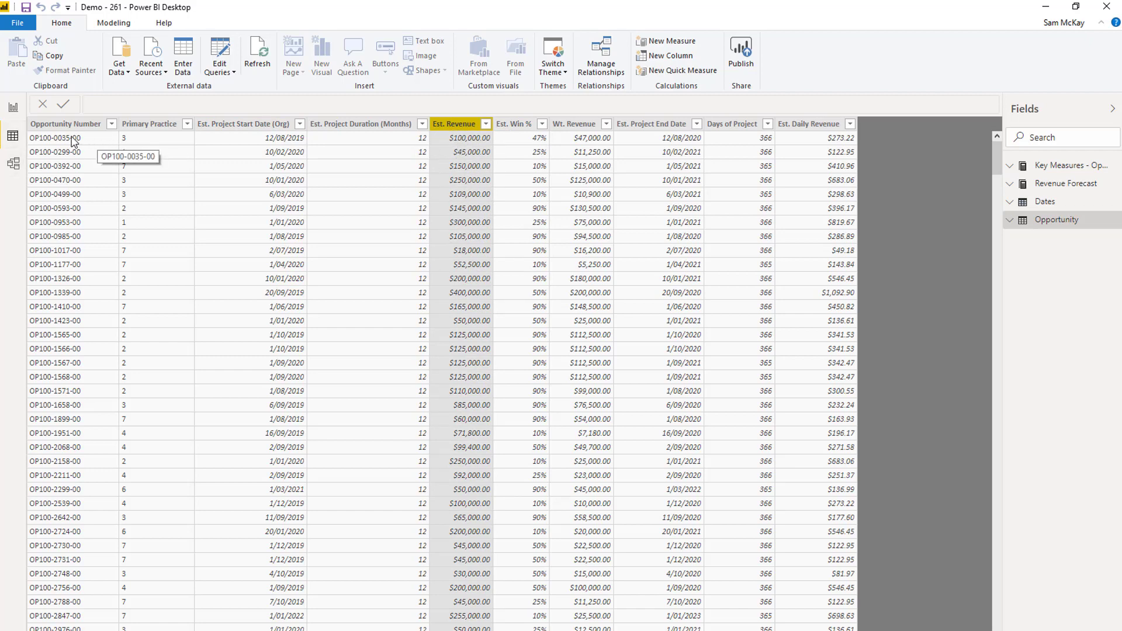
pyautogui.moveTo(204, 150)
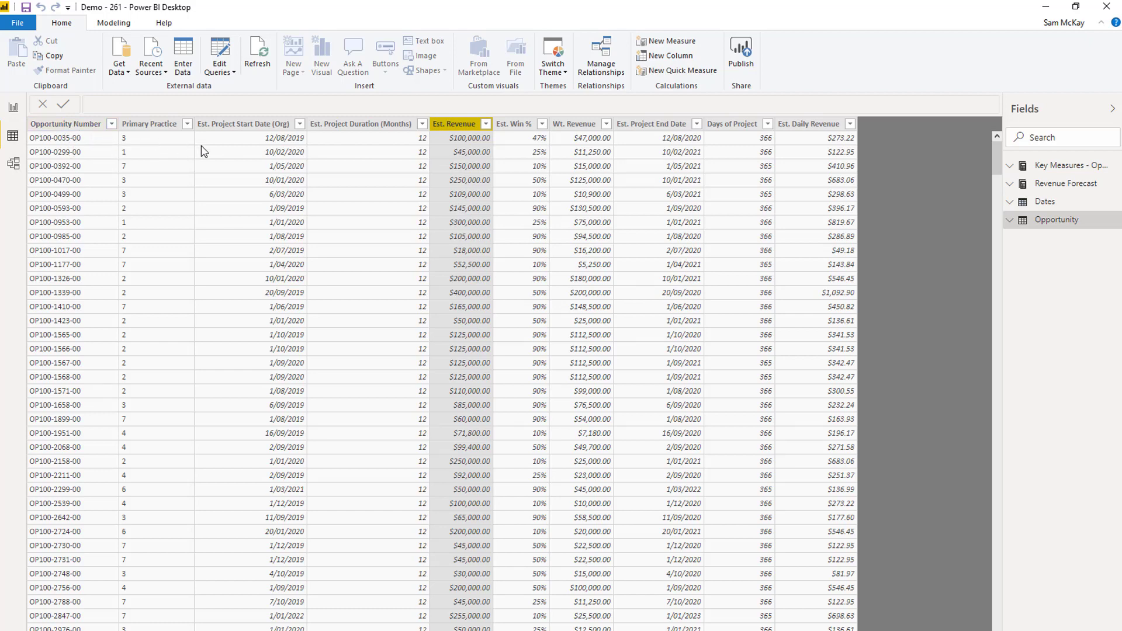
pyautogui.moveTo(468, 138)
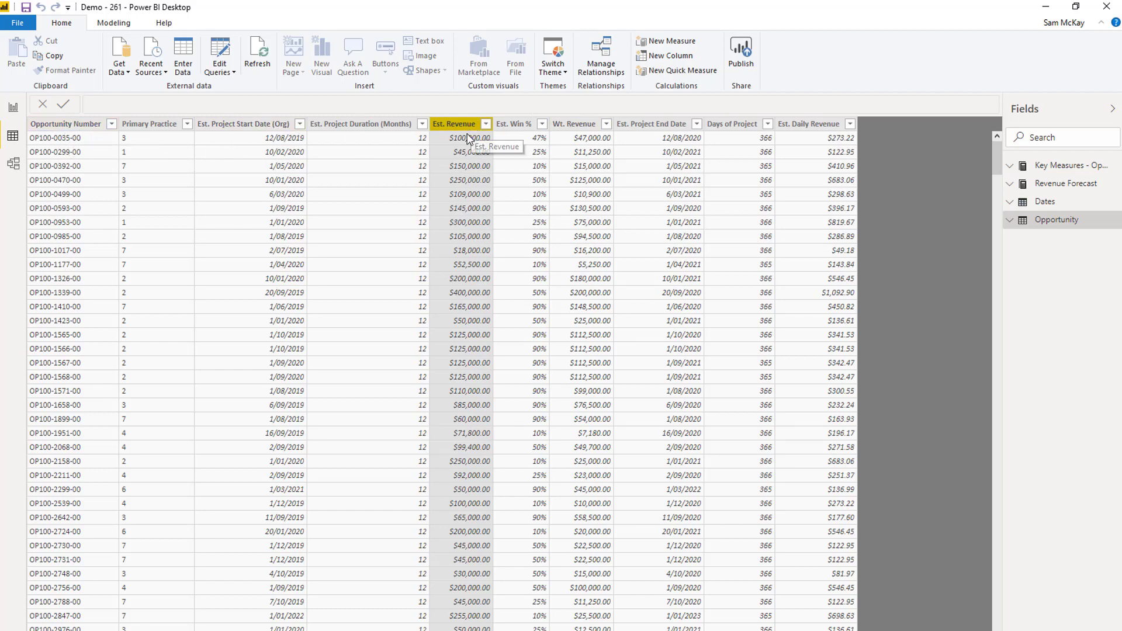
pyautogui.moveTo(220, 136)
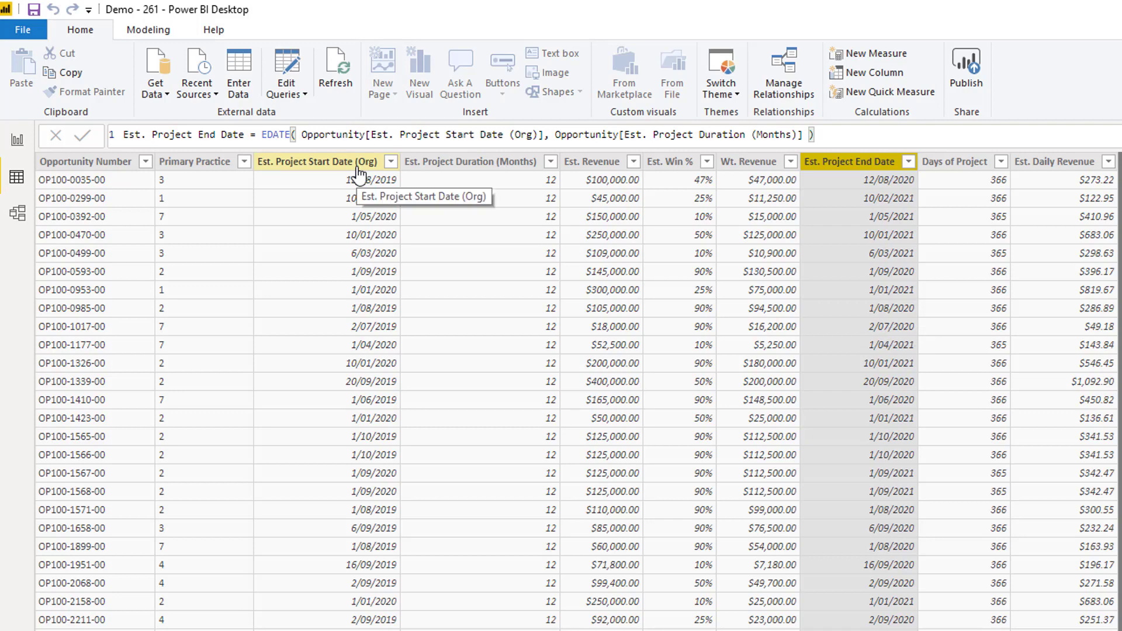
pyautogui.moveTo(443, 171)
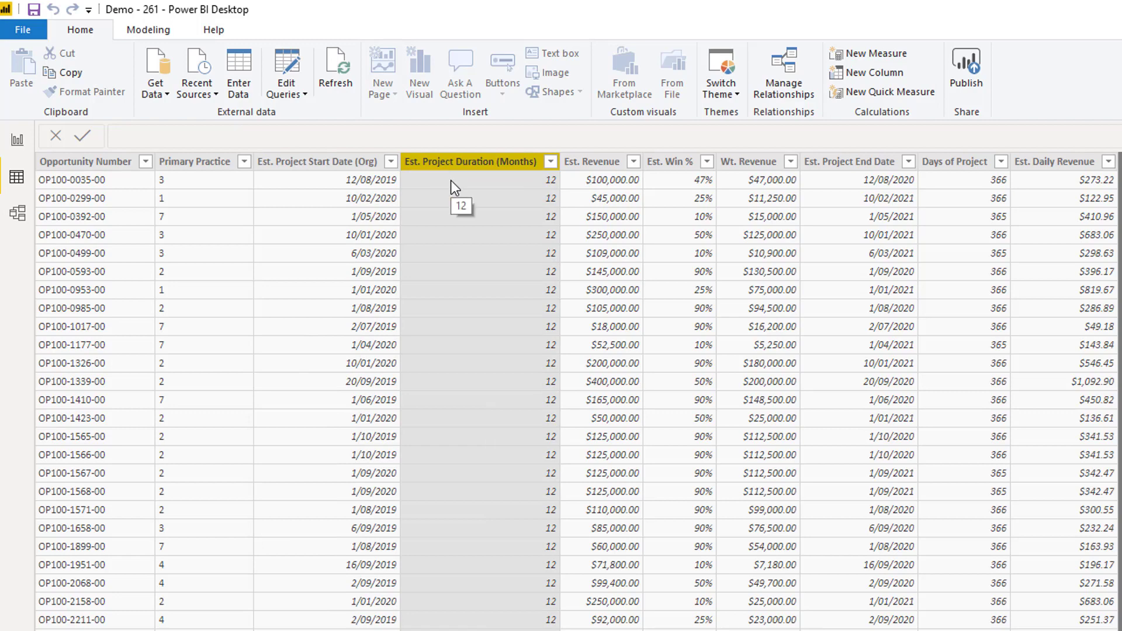
pyautogui.moveTo(852, 161)
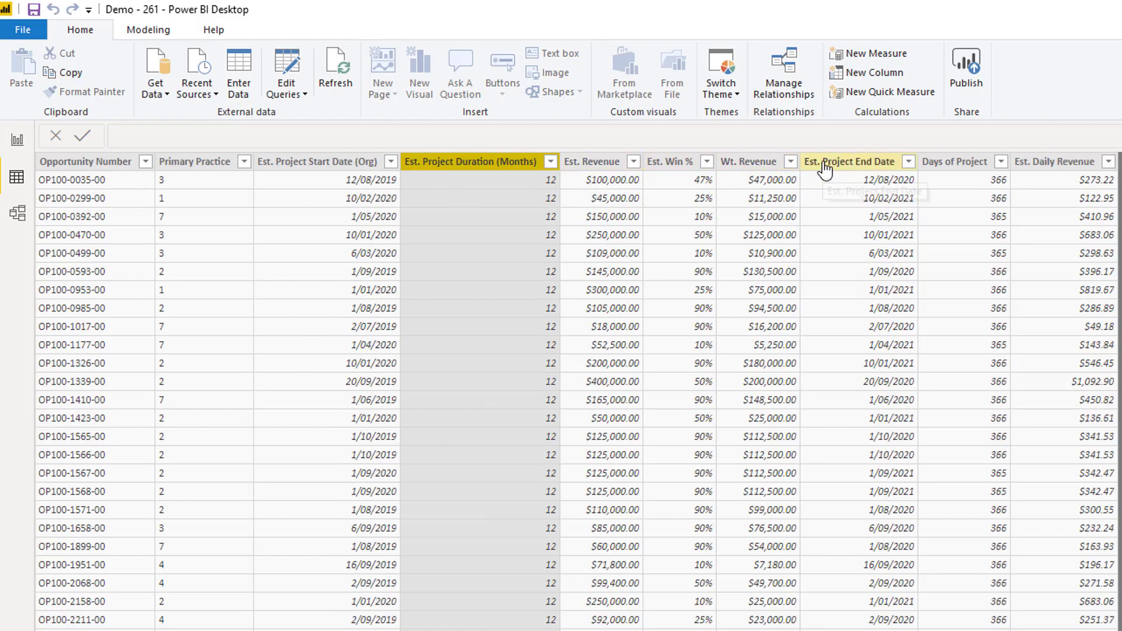
pyautogui.click(851, 161)
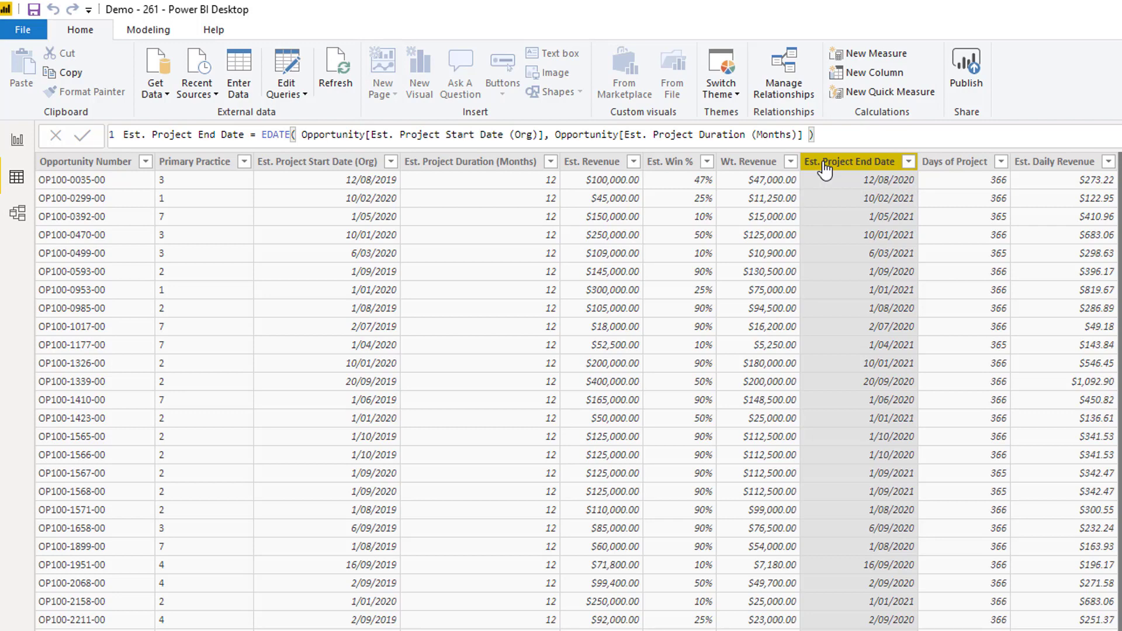
pyautogui.moveTo(798, 178)
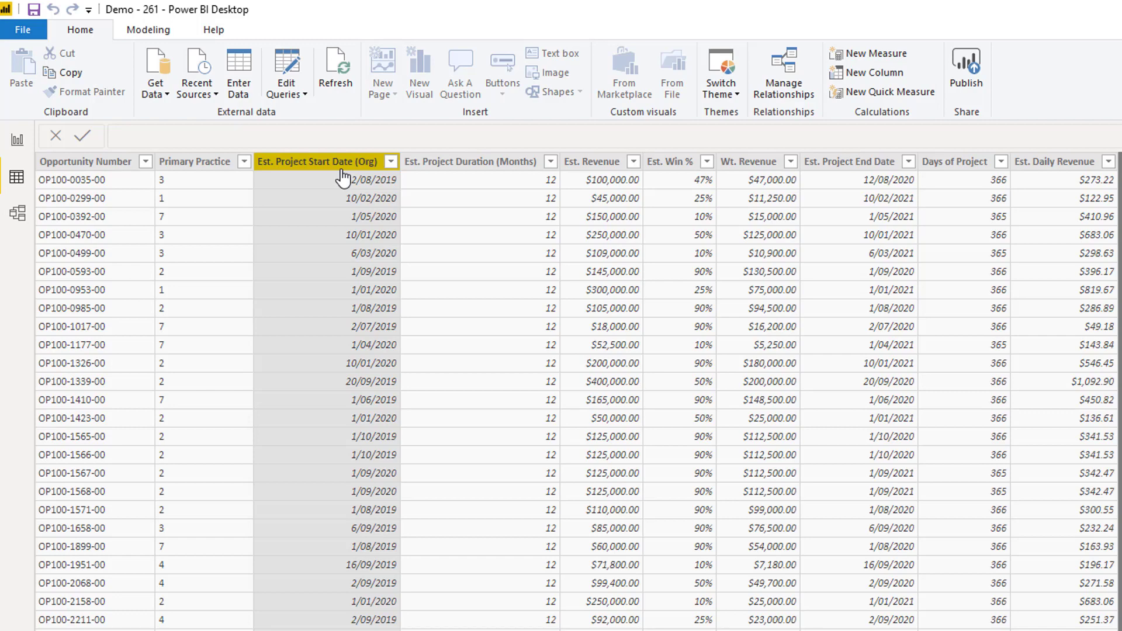
pyautogui.moveTo(351, 200)
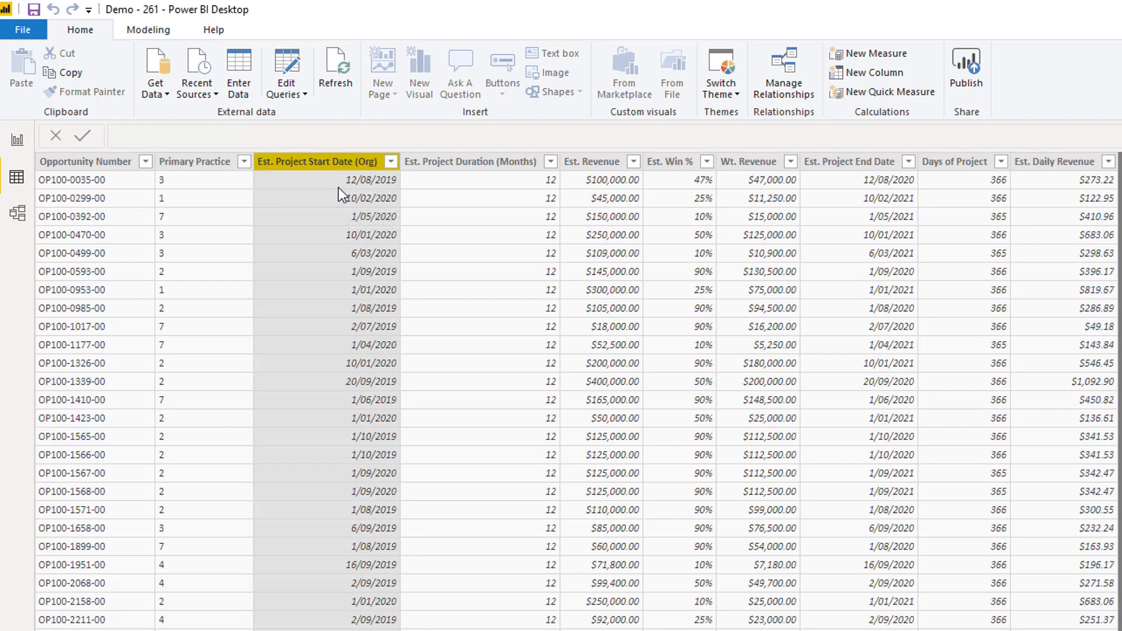
pyautogui.moveTo(380, 188)
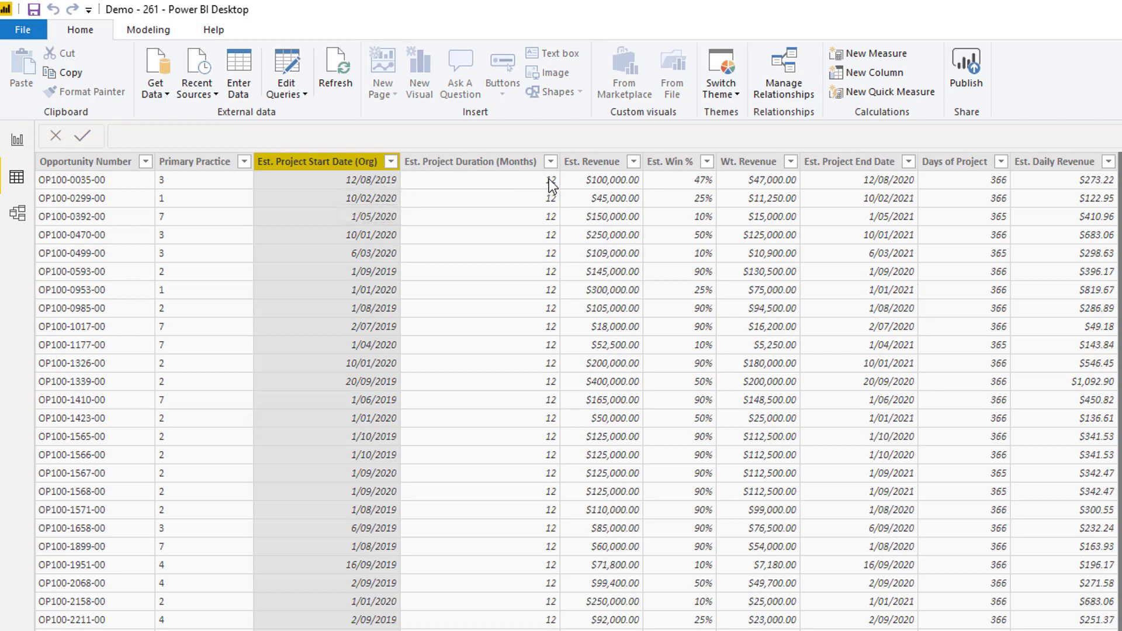
pyautogui.moveTo(596, 191)
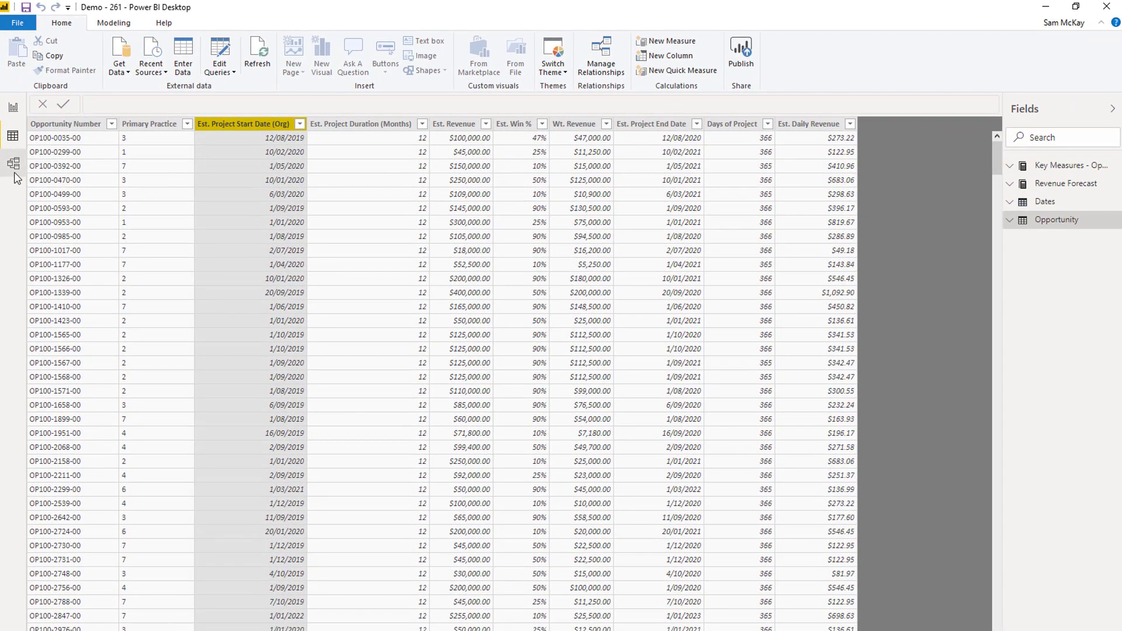
pyautogui.click(12, 163)
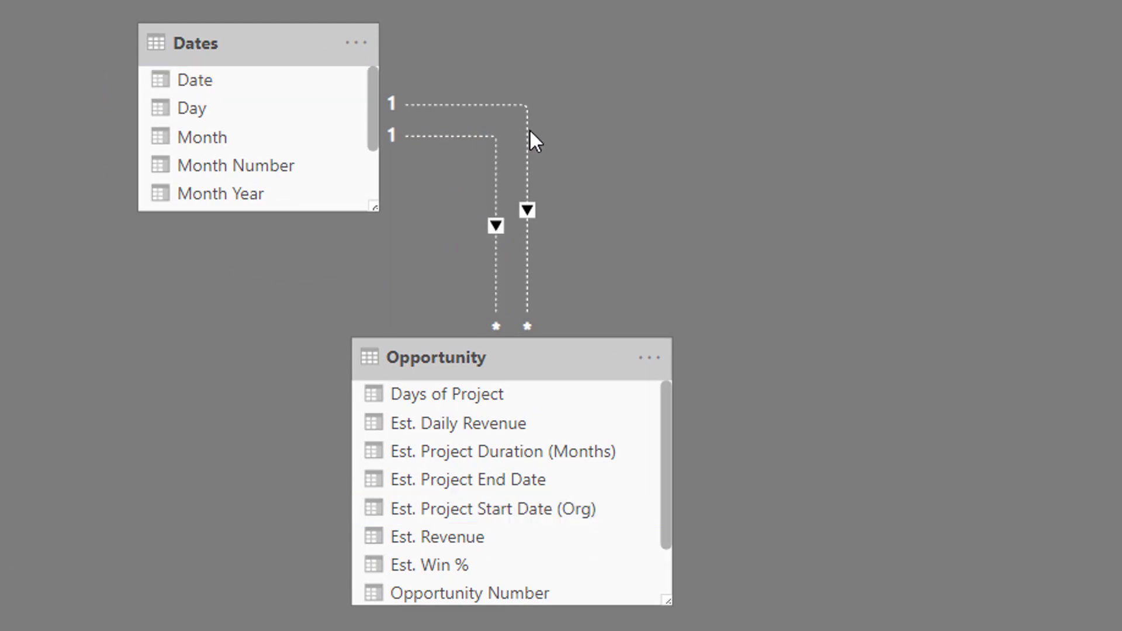
pyautogui.moveTo(495, 178)
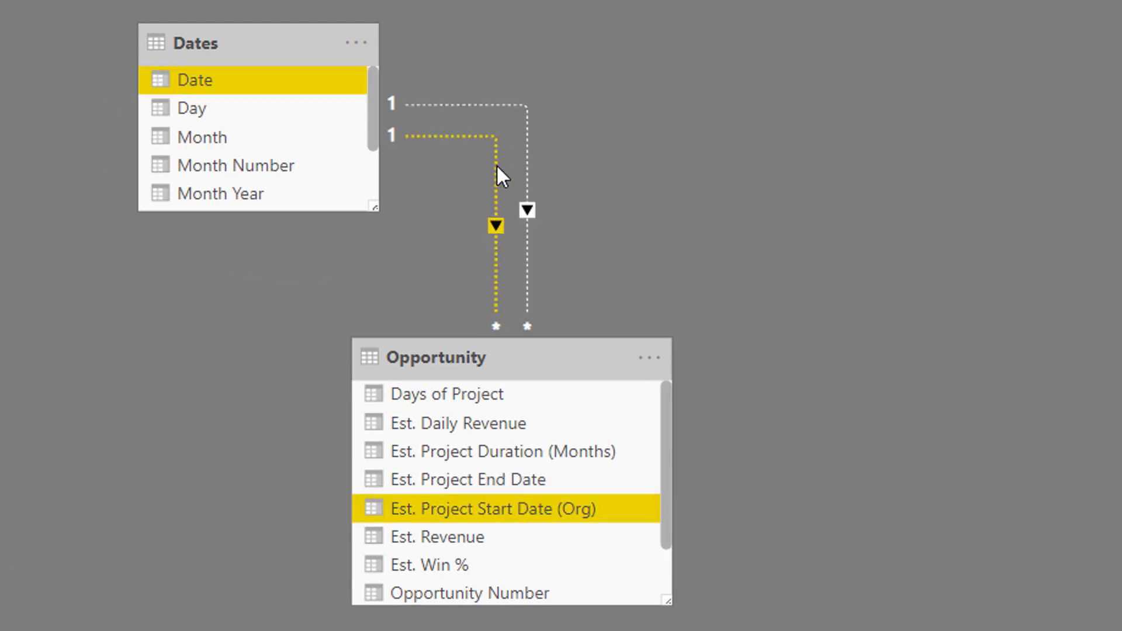
pyautogui.click(466, 478)
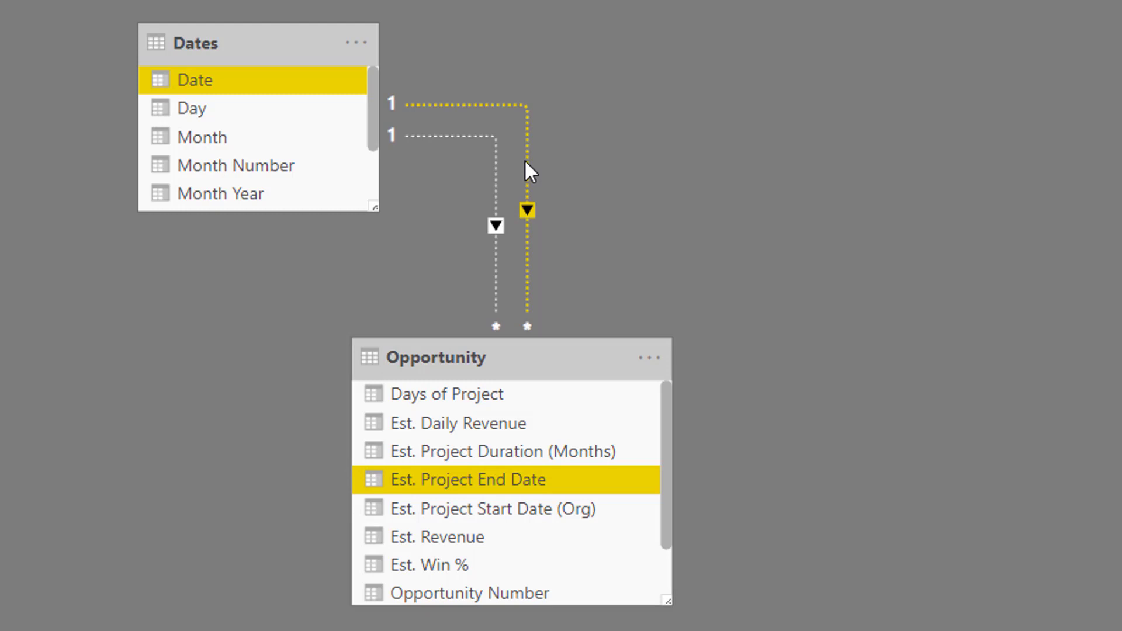
pyautogui.click(467, 508)
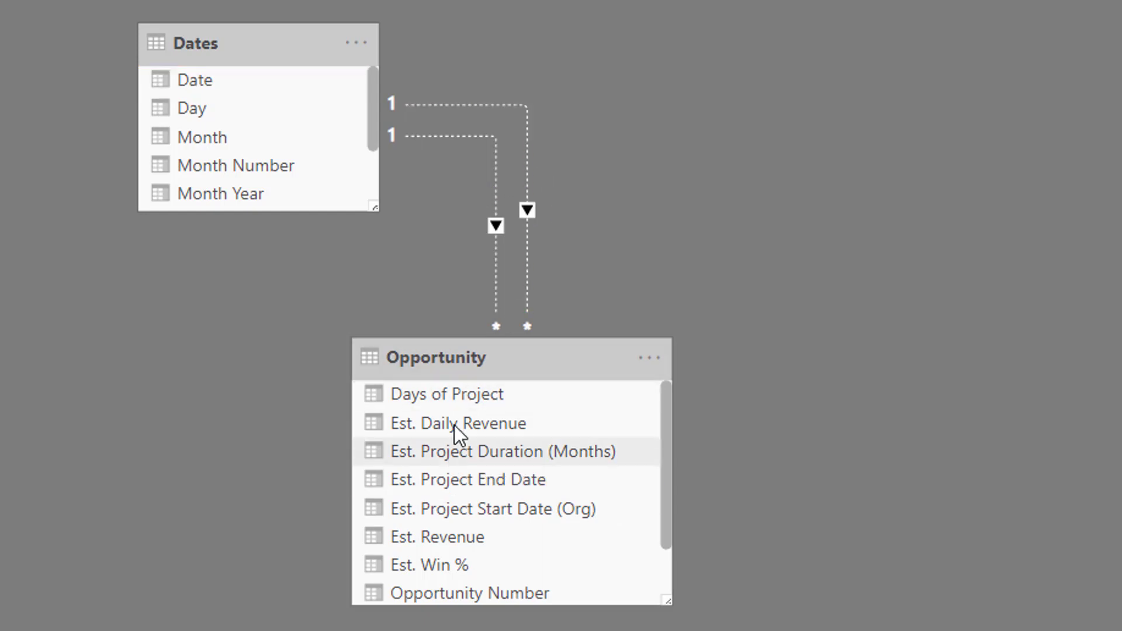
pyautogui.moveTo(430, 212)
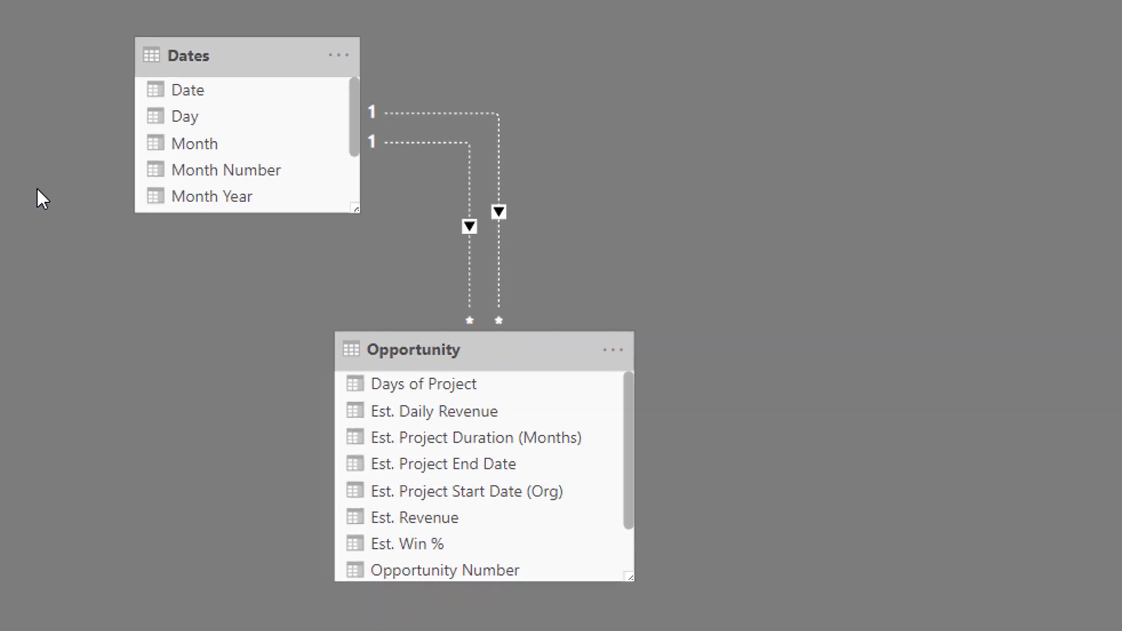
pyautogui.click(13, 135)
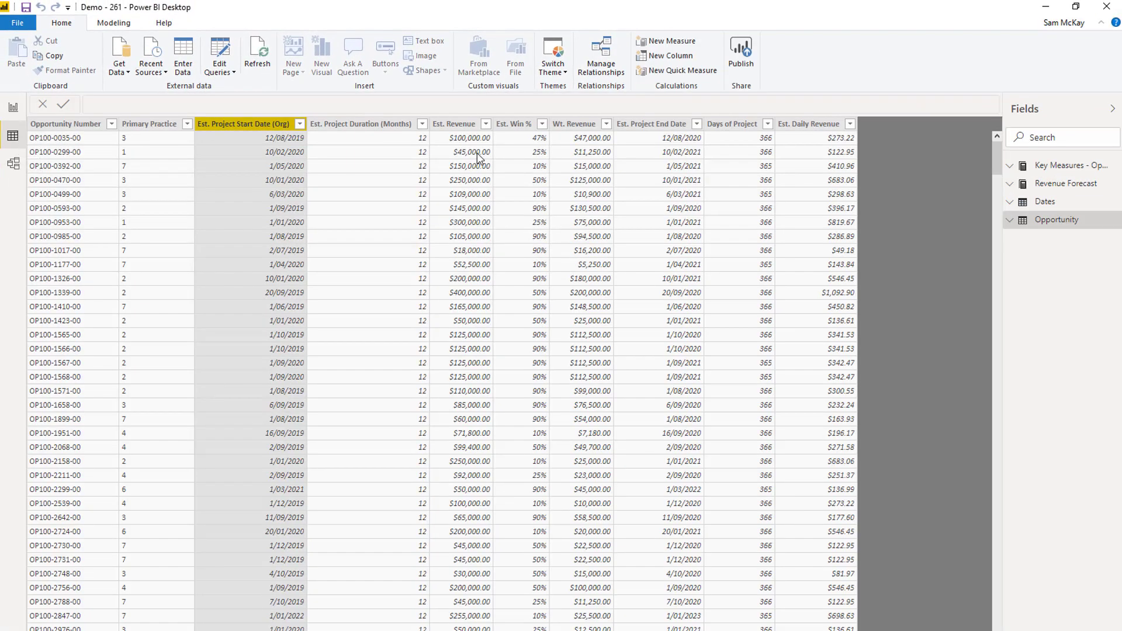
pyautogui.moveTo(733, 128)
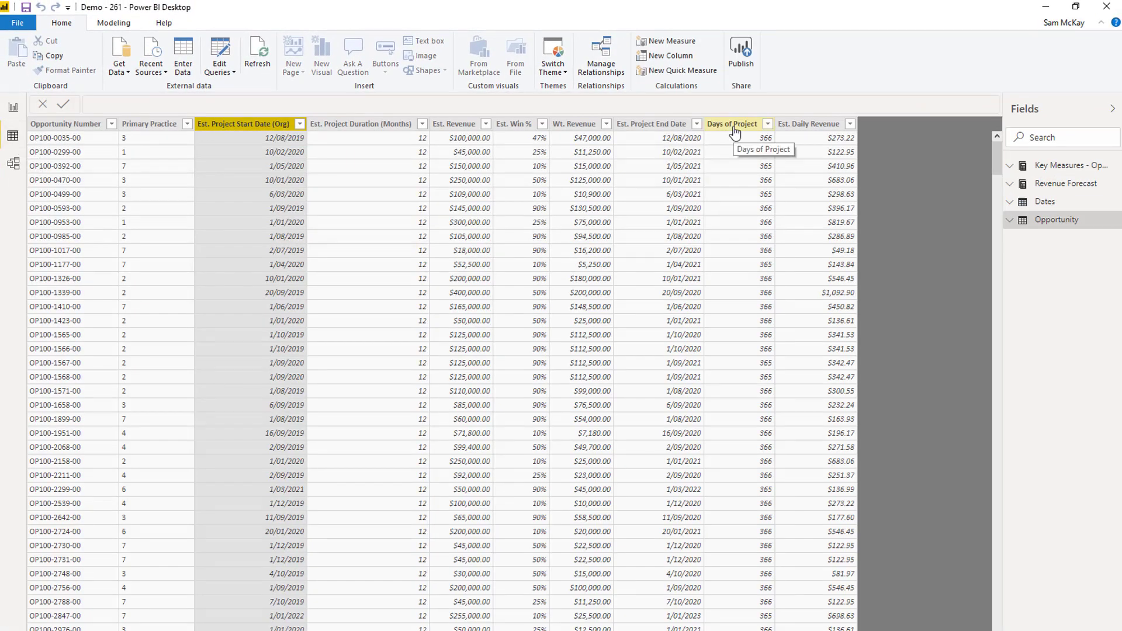
# Step: Check the Est. Project End Date and Days of Project column formulas, then return to the report
pyautogui.click(731, 124)
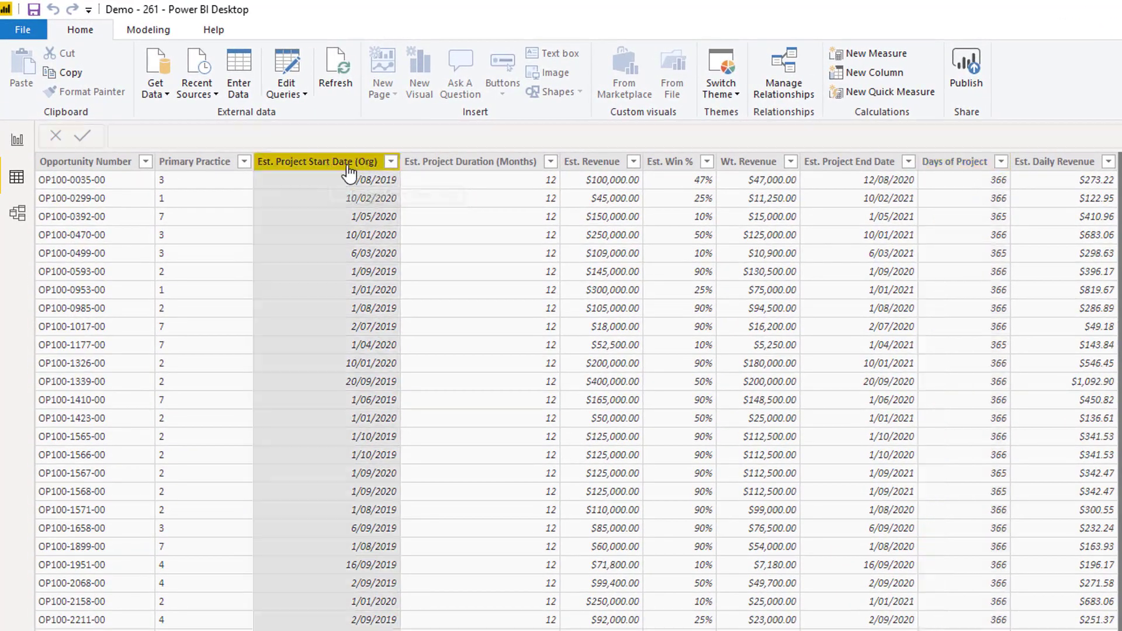
pyautogui.click(848, 162)
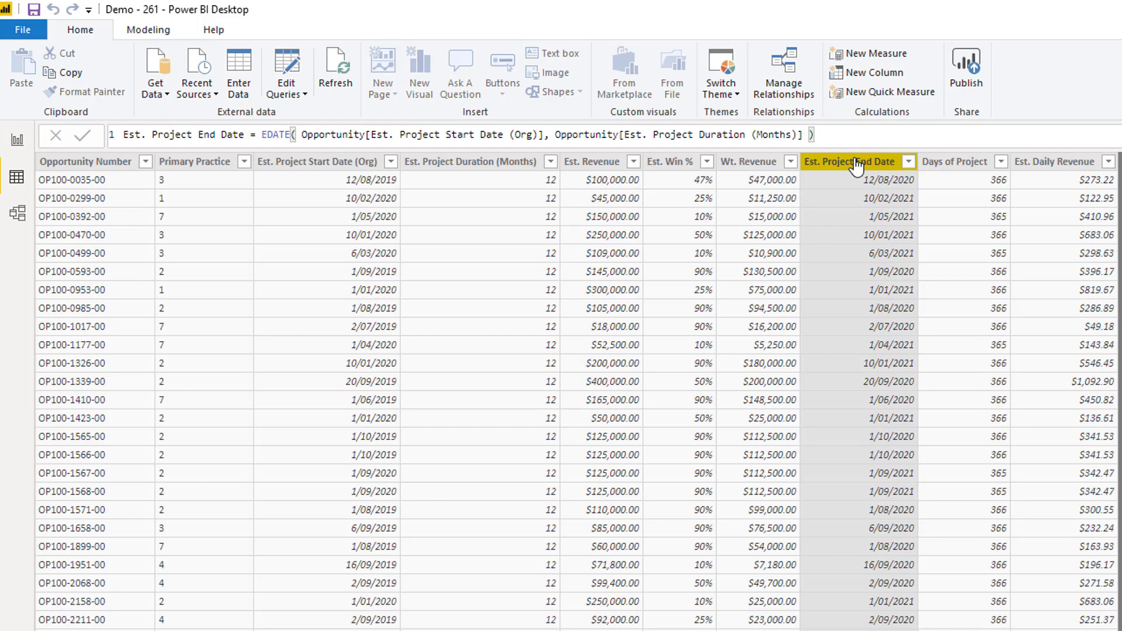
pyautogui.moveTo(960, 192)
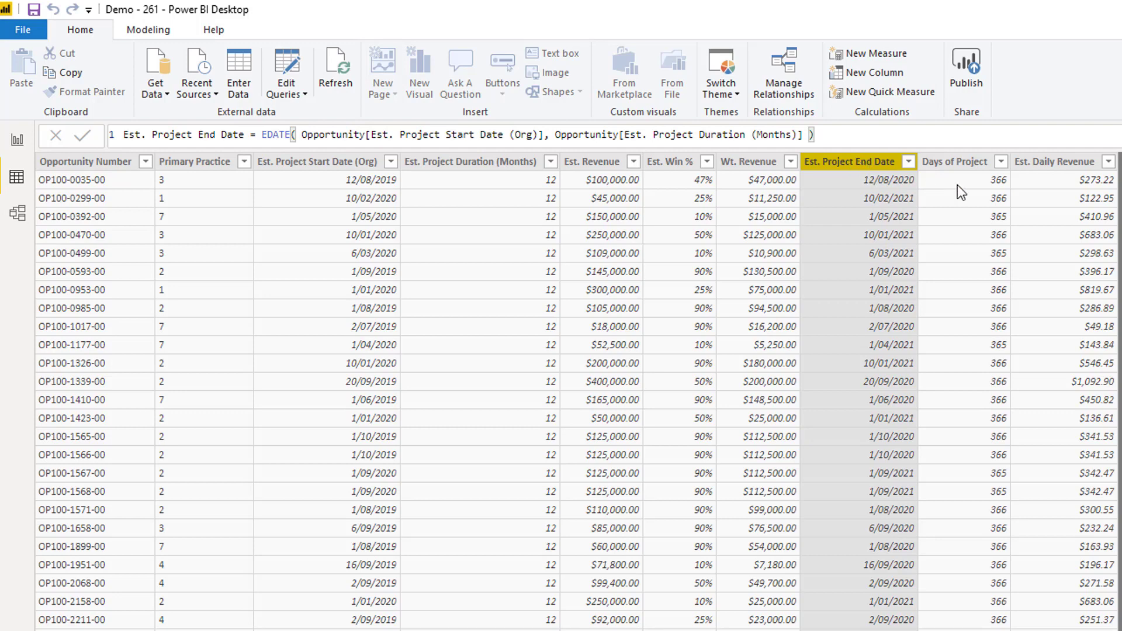
pyautogui.moveTo(658, 183)
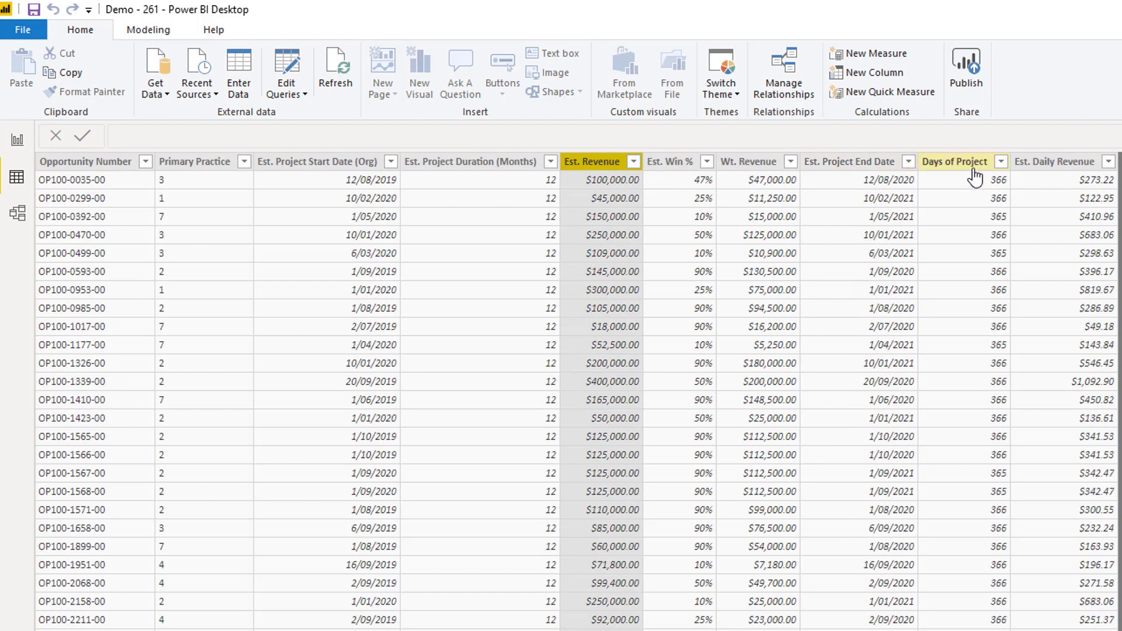
pyautogui.click(1052, 161)
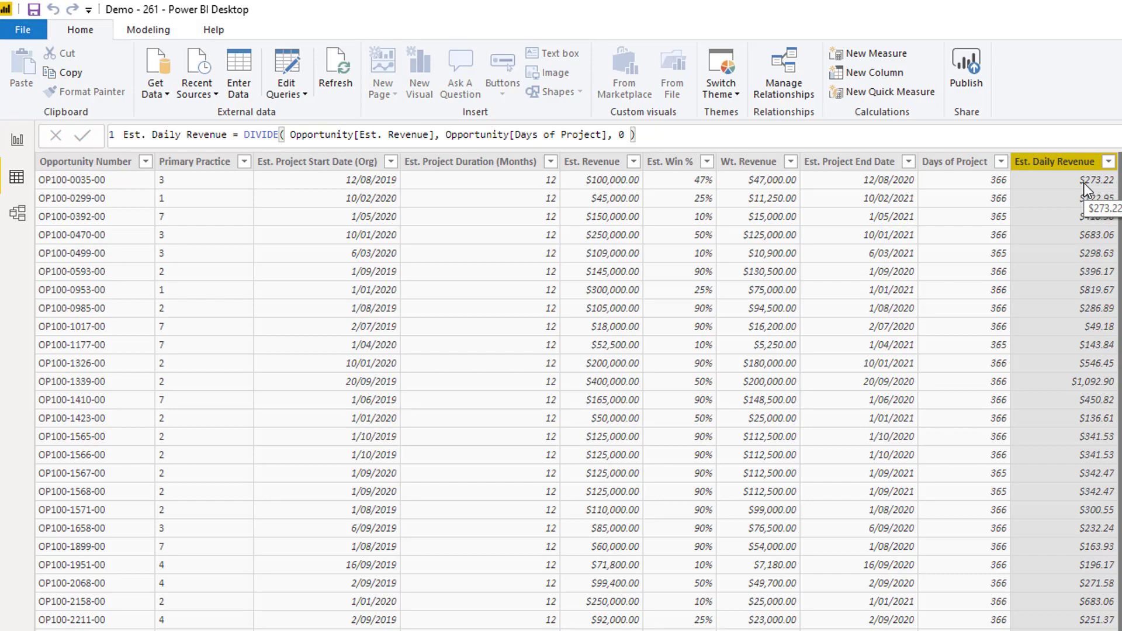
pyautogui.moveTo(1080, 205)
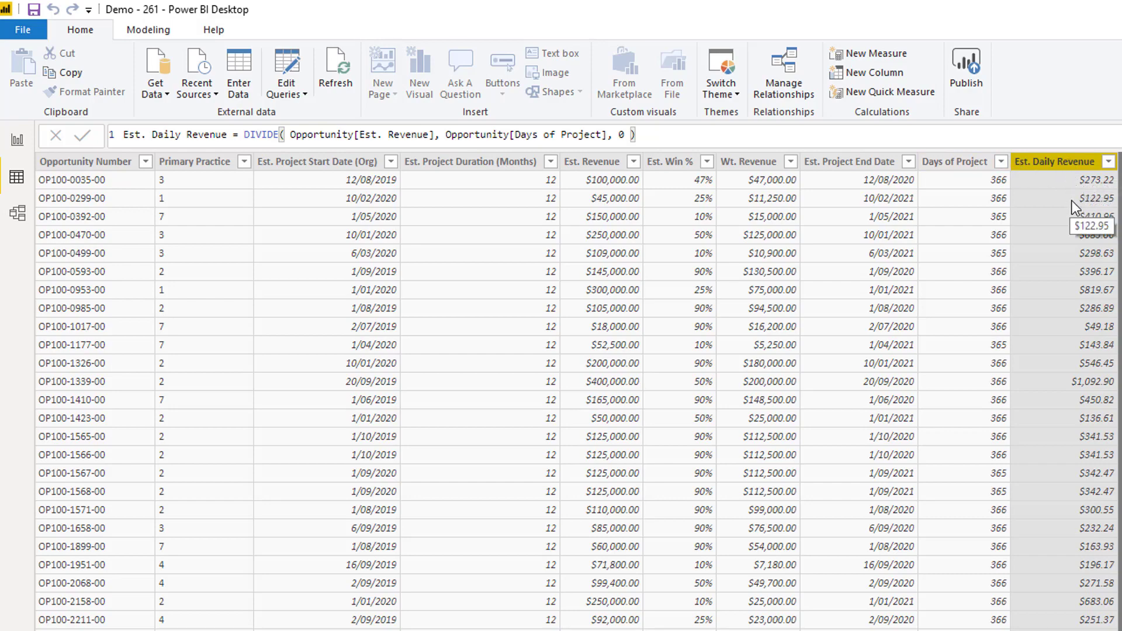
pyautogui.click(14, 108)
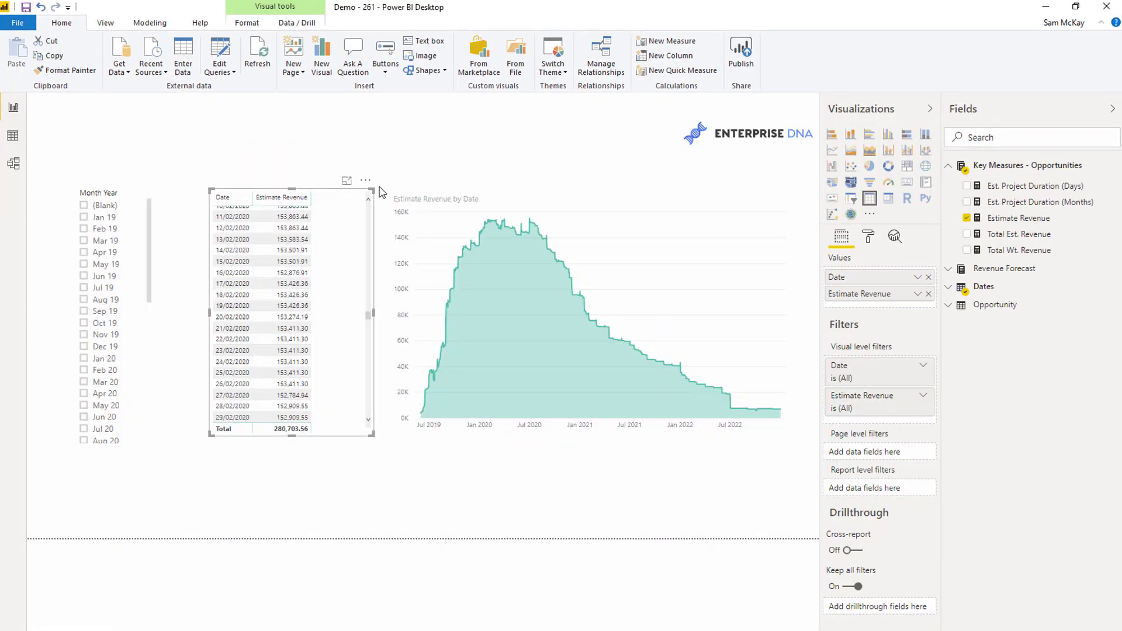
pyautogui.moveTo(1017, 222)
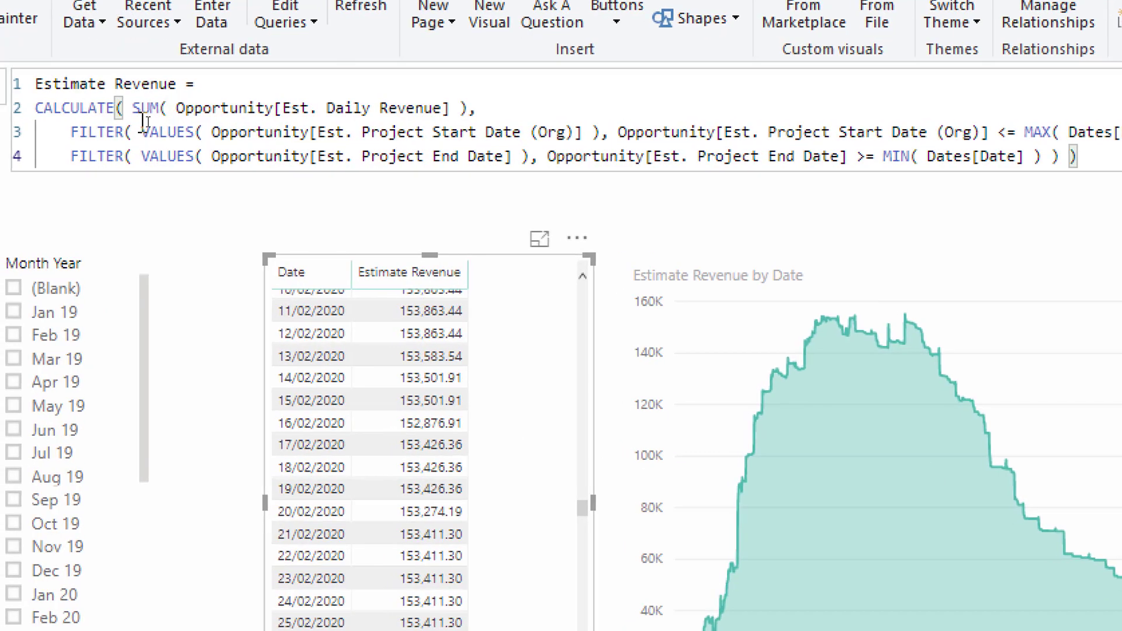
# Step: Display the Estimate Revenue measure's CALCULATE/FILTER formula on the report page
pyautogui.doubleClick(230, 108)
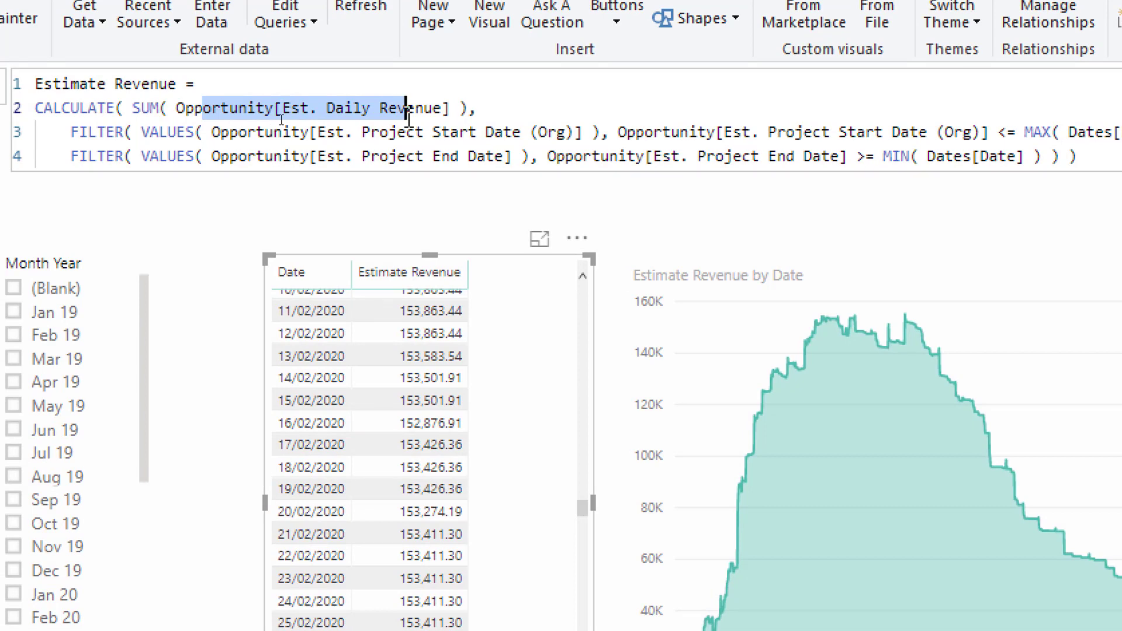
pyautogui.moveTo(170, 133)
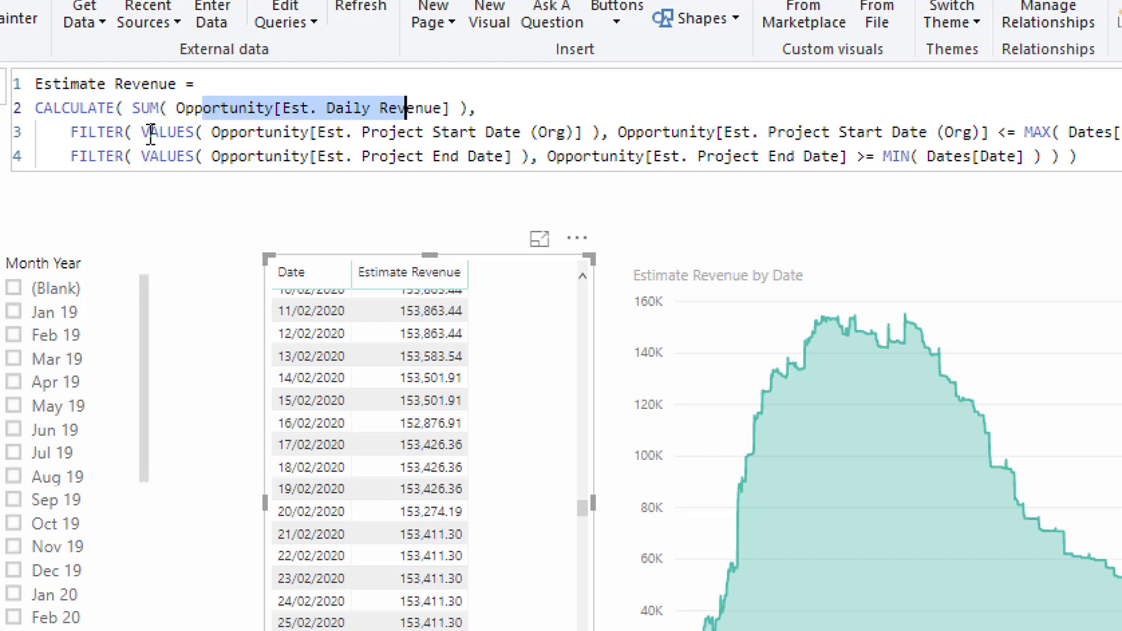
pyautogui.moveTo(747, 156)
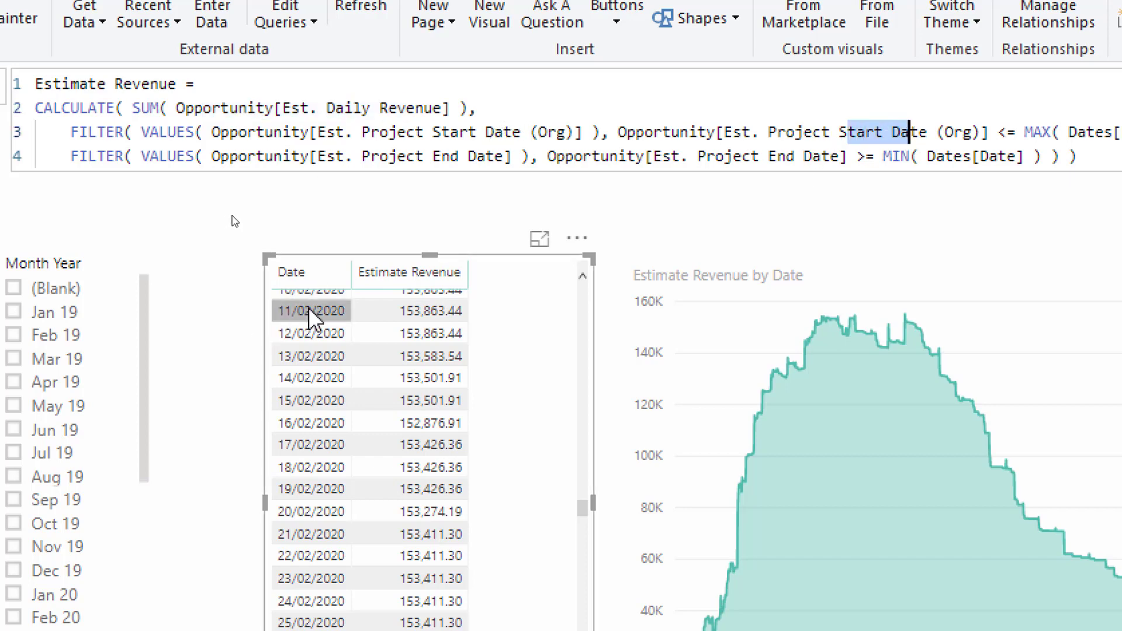
pyautogui.moveTo(386, 367)
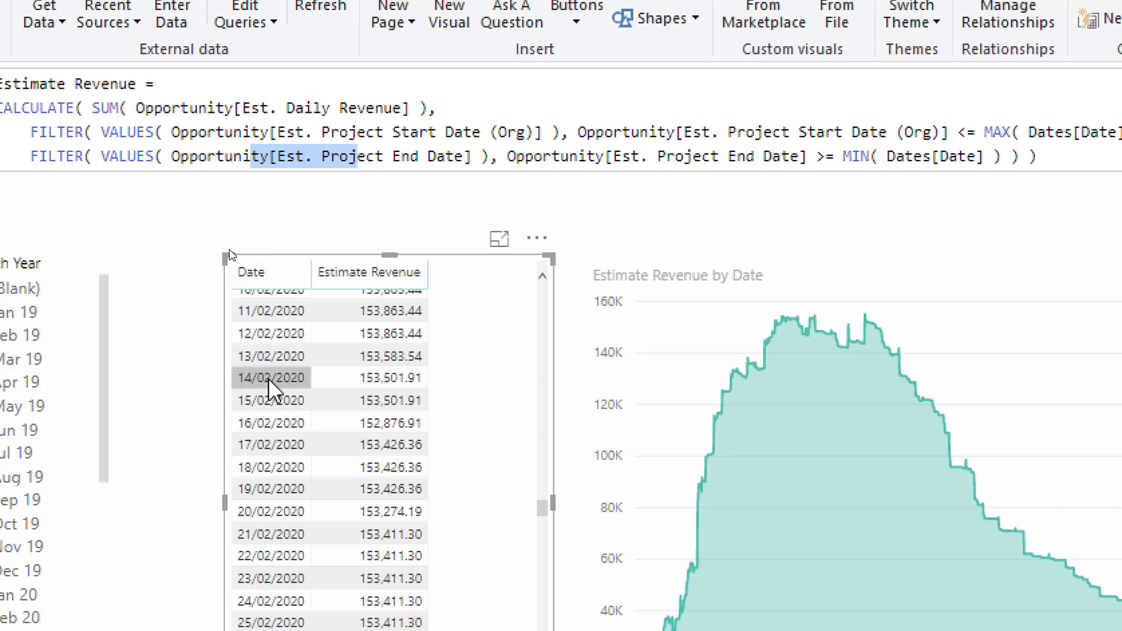
pyautogui.moveTo(306, 399)
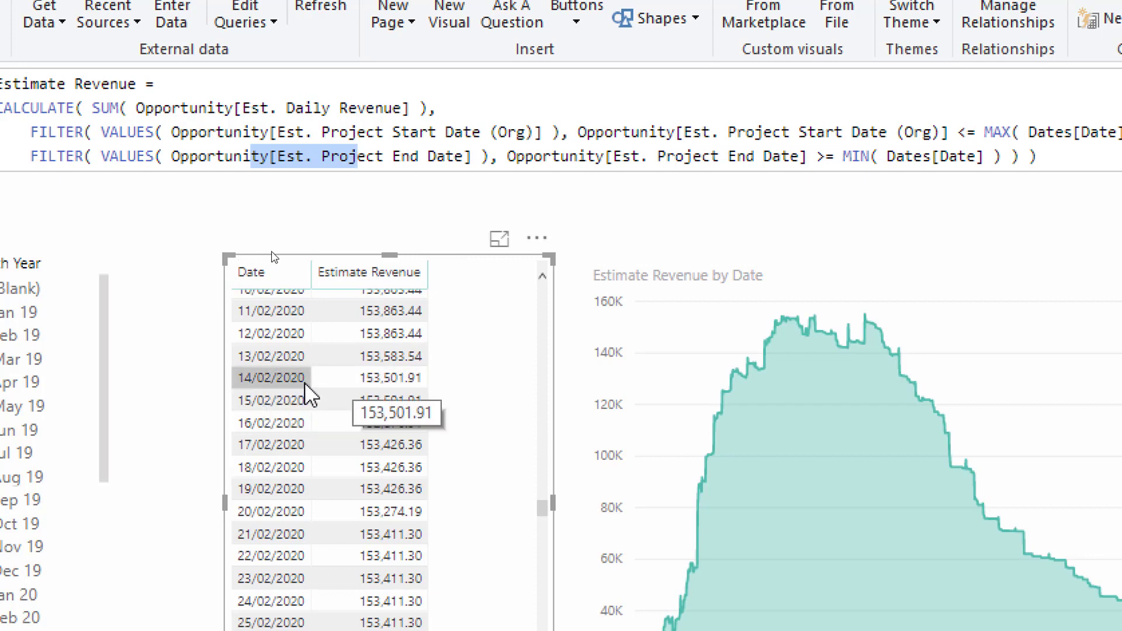
pyautogui.moveTo(283, 392)
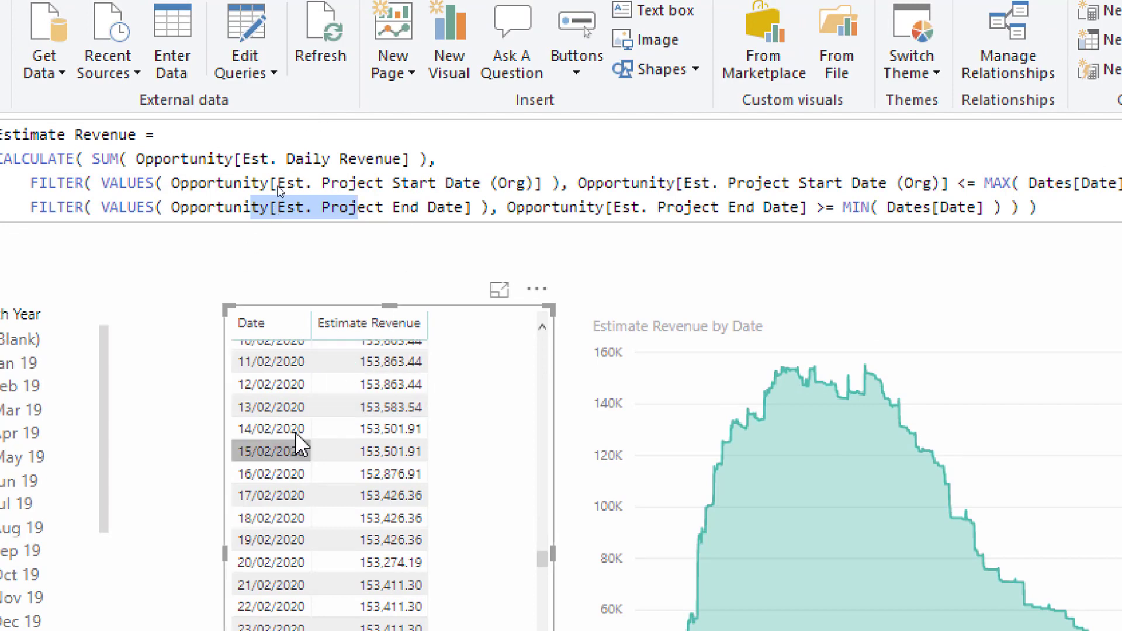
pyautogui.moveTo(399, 215)
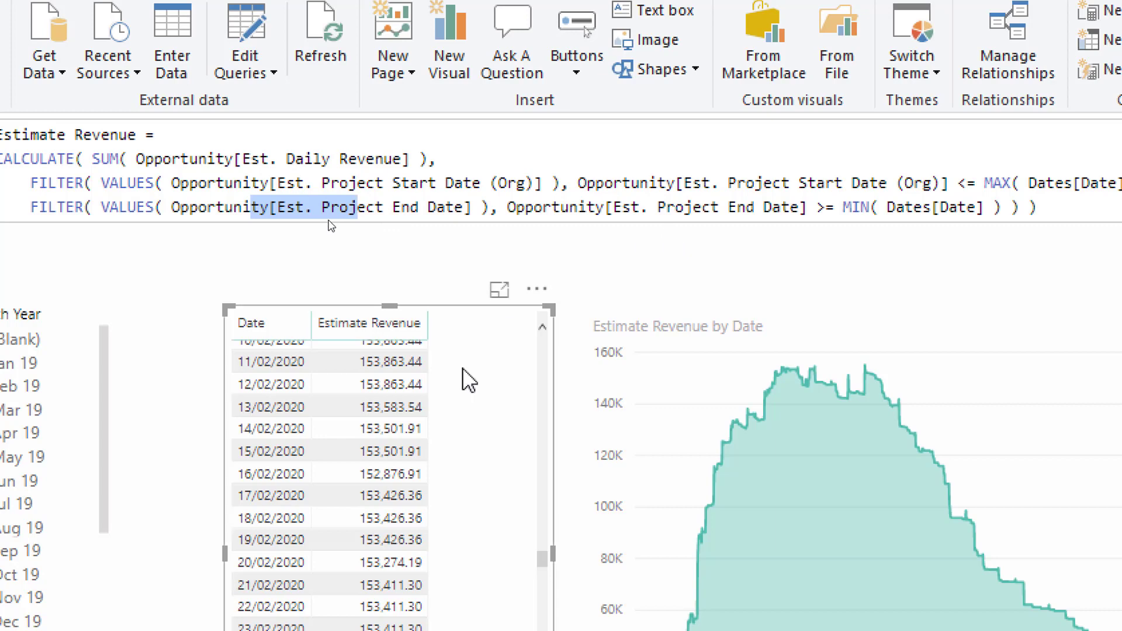
pyautogui.moveTo(404, 428)
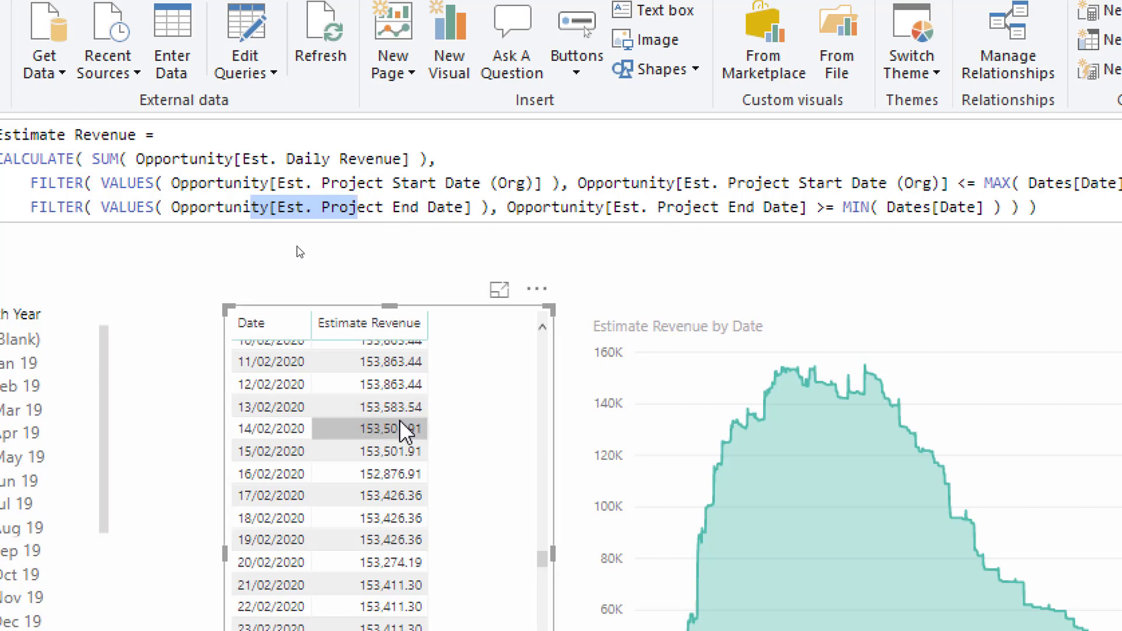
pyautogui.moveTo(408, 430)
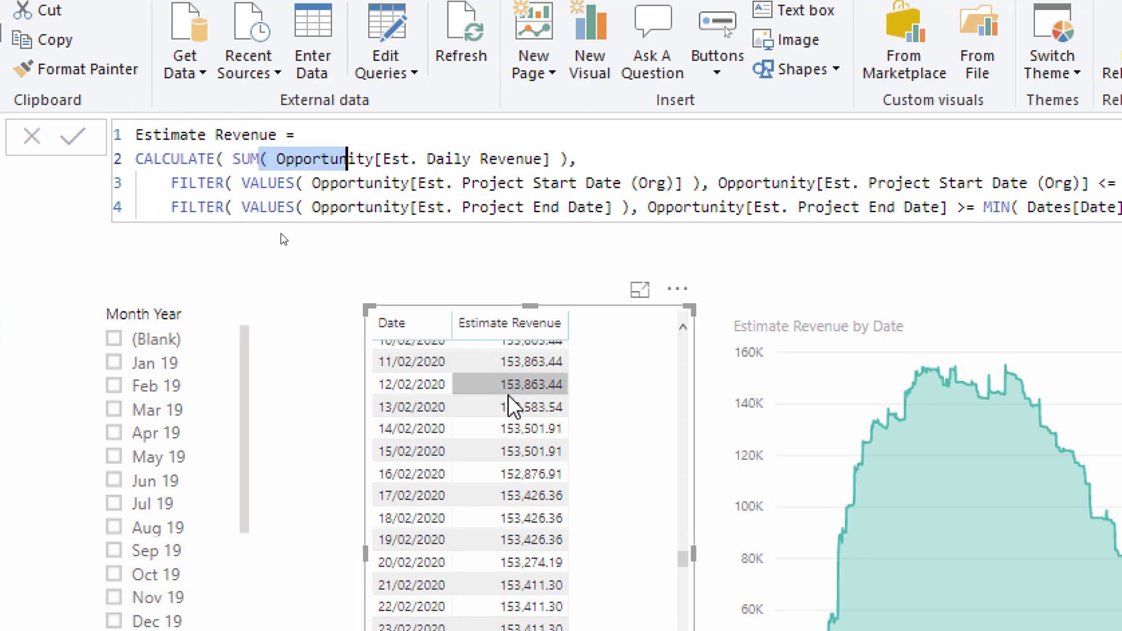
pyautogui.moveTo(516, 408)
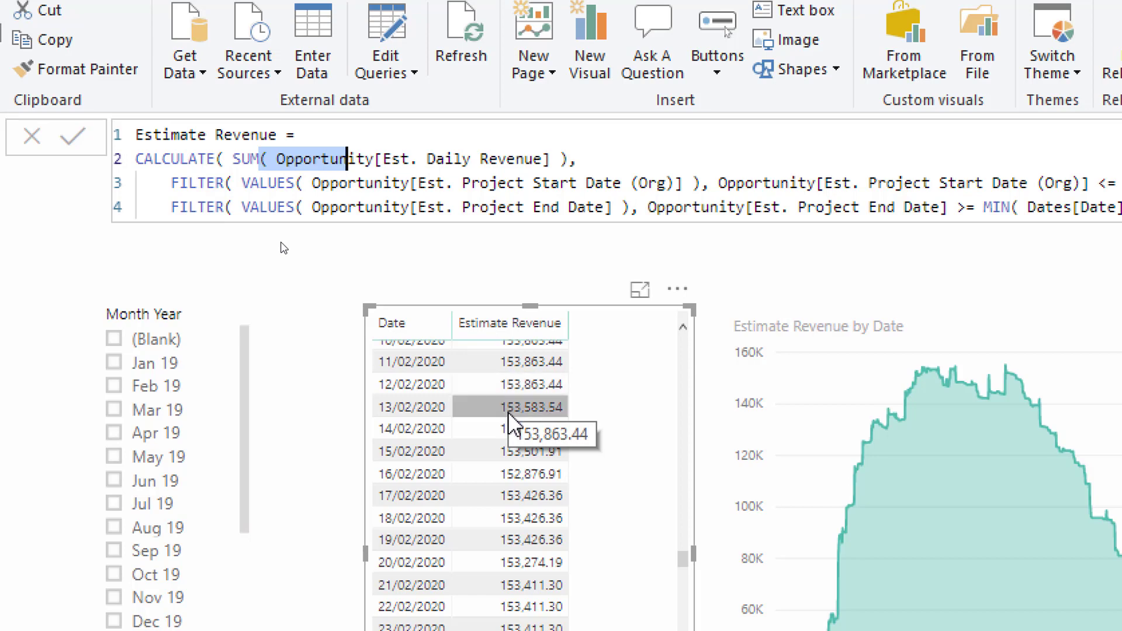
pyautogui.moveTo(508, 427)
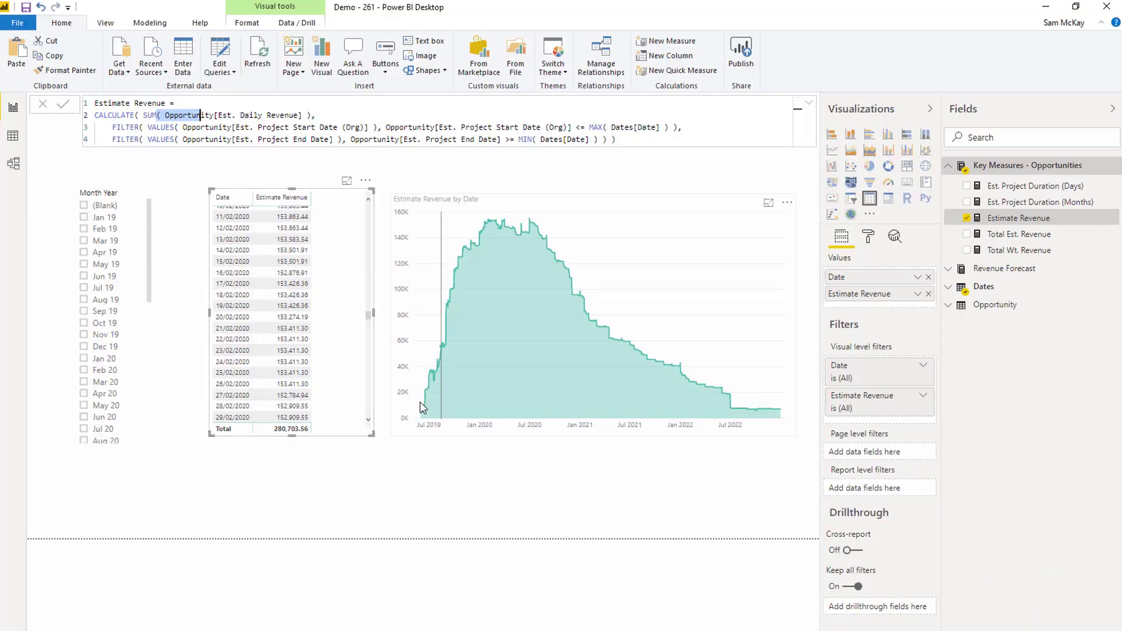
pyautogui.moveTo(421, 376)
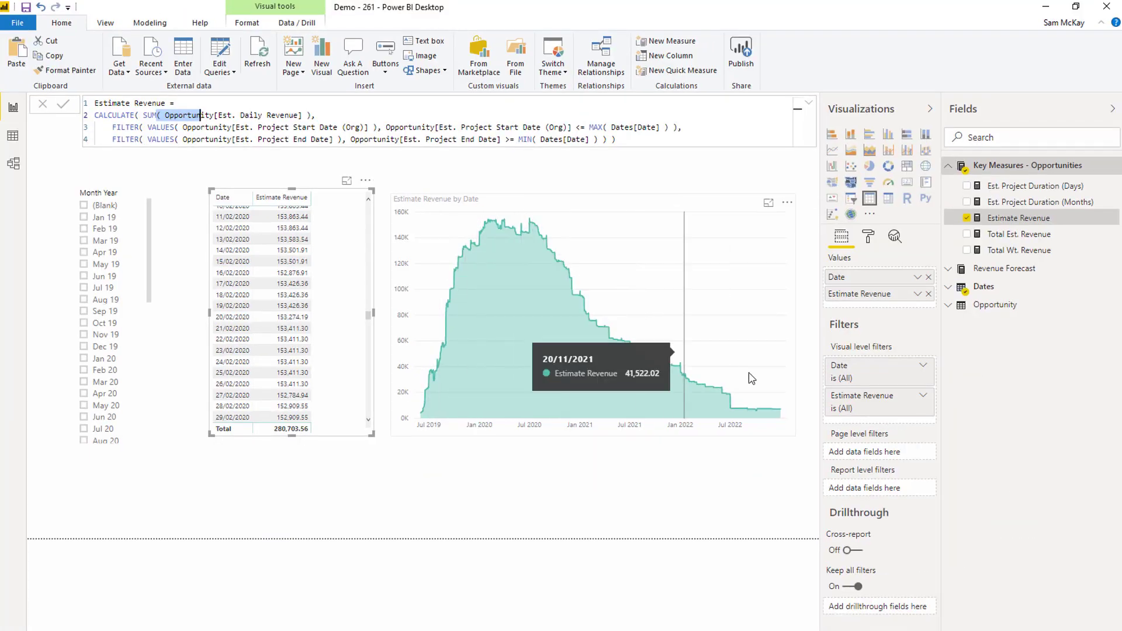
pyautogui.moveTo(405, 334)
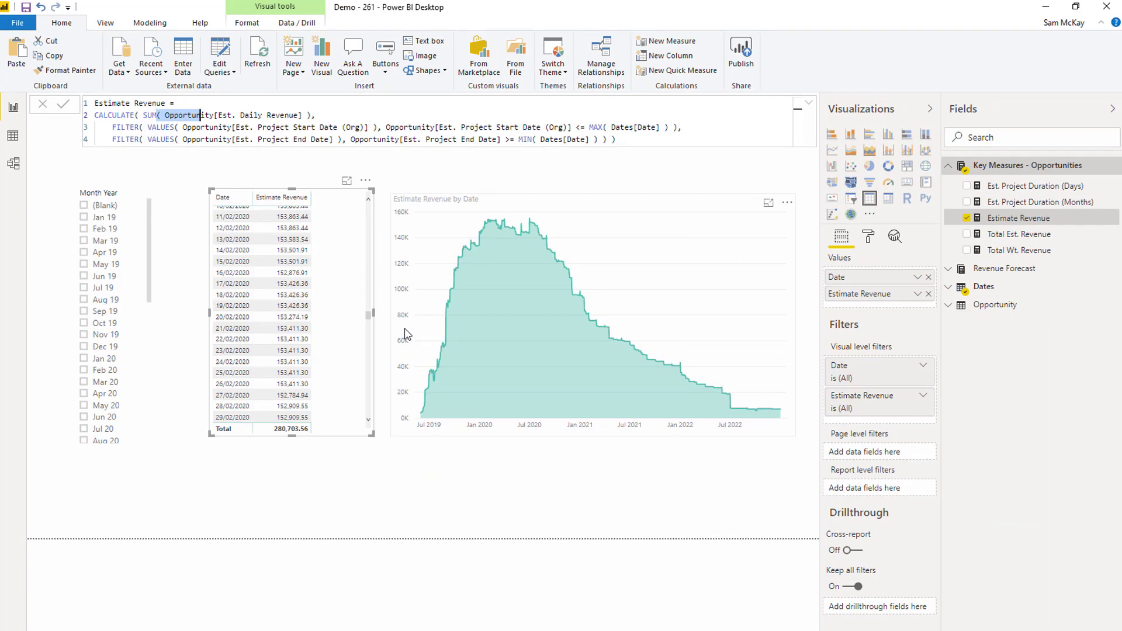
pyautogui.moveTo(458, 362)
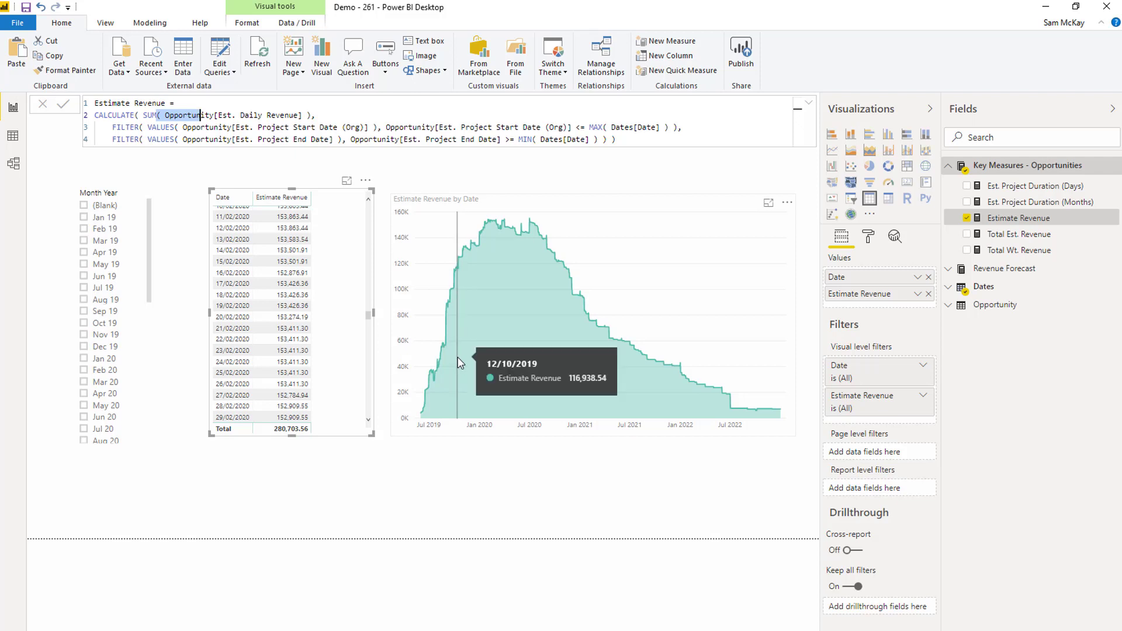
pyautogui.moveTo(499, 304)
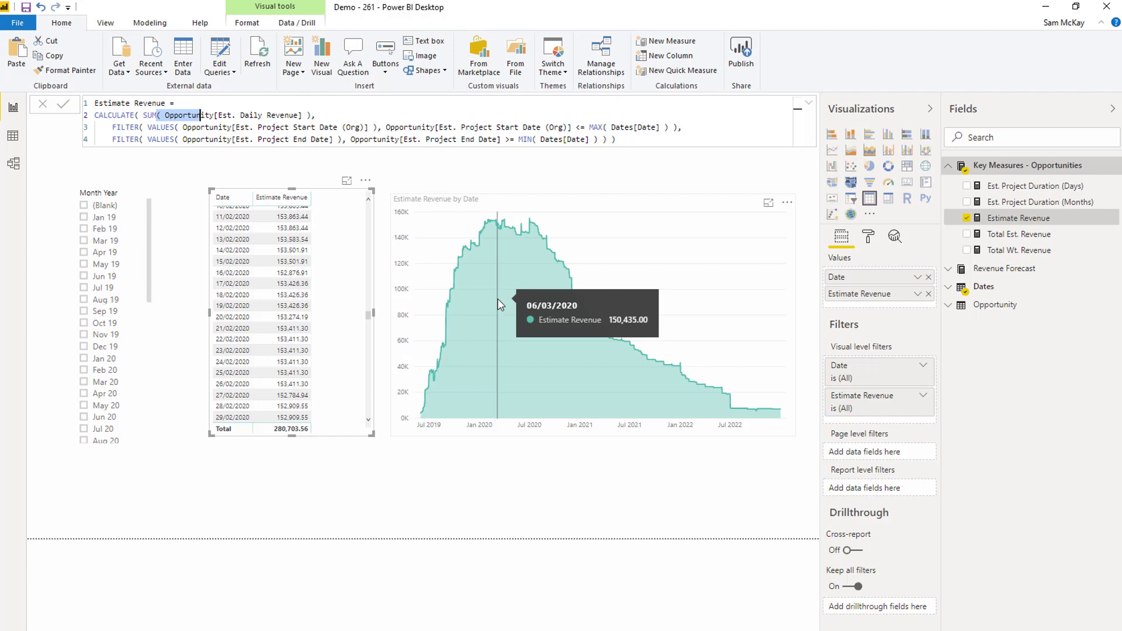
pyautogui.moveTo(537, 462)
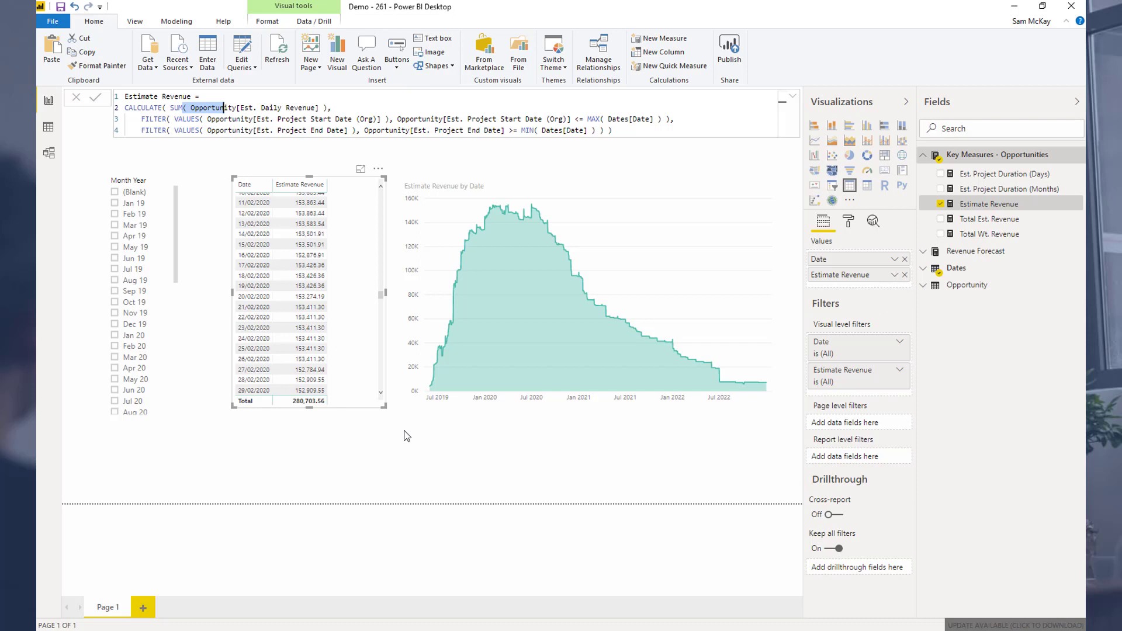
# Step: Inspect the inactive Dates-to-Opportunity relationships, including Est. Project End Date, in Model view
pyautogui.click(49, 152)
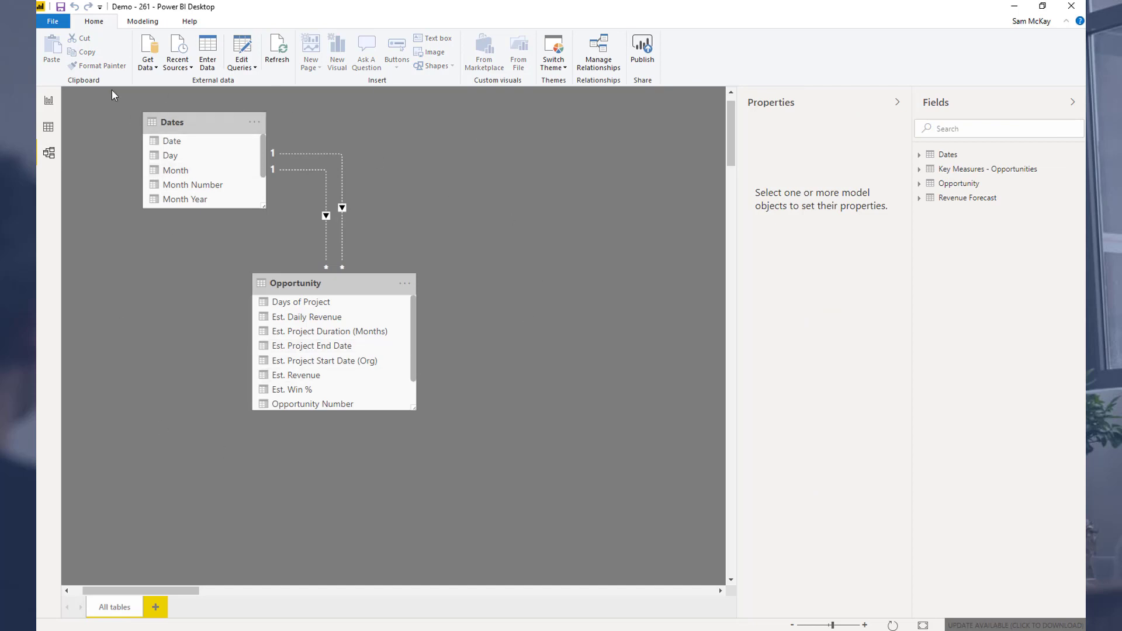
pyautogui.moveTo(226, 281)
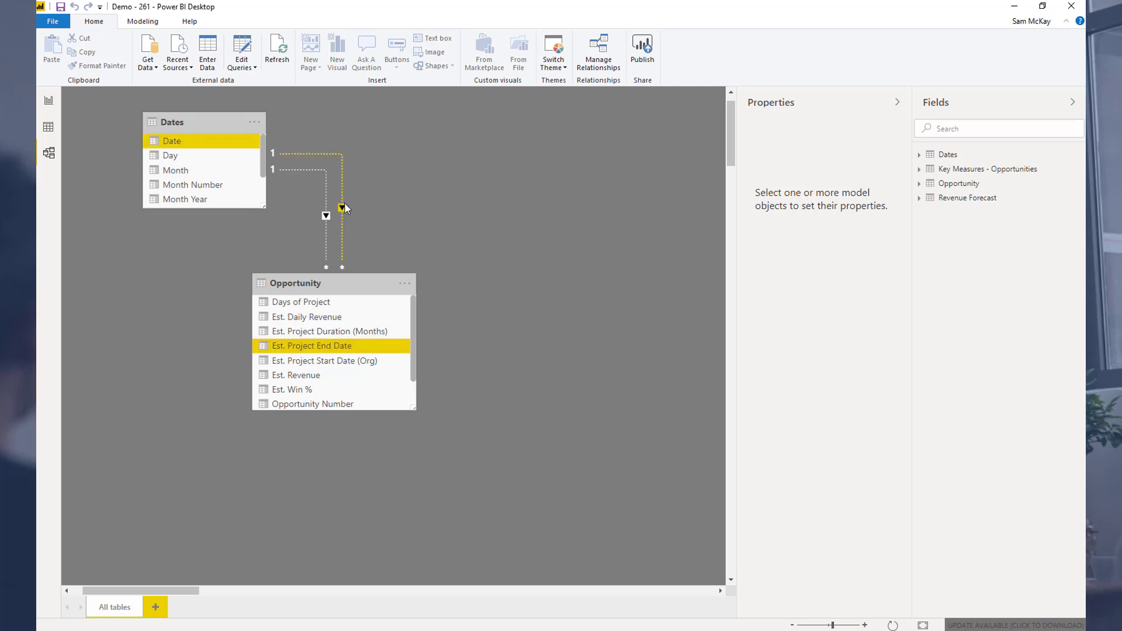
pyautogui.click(239, 246)
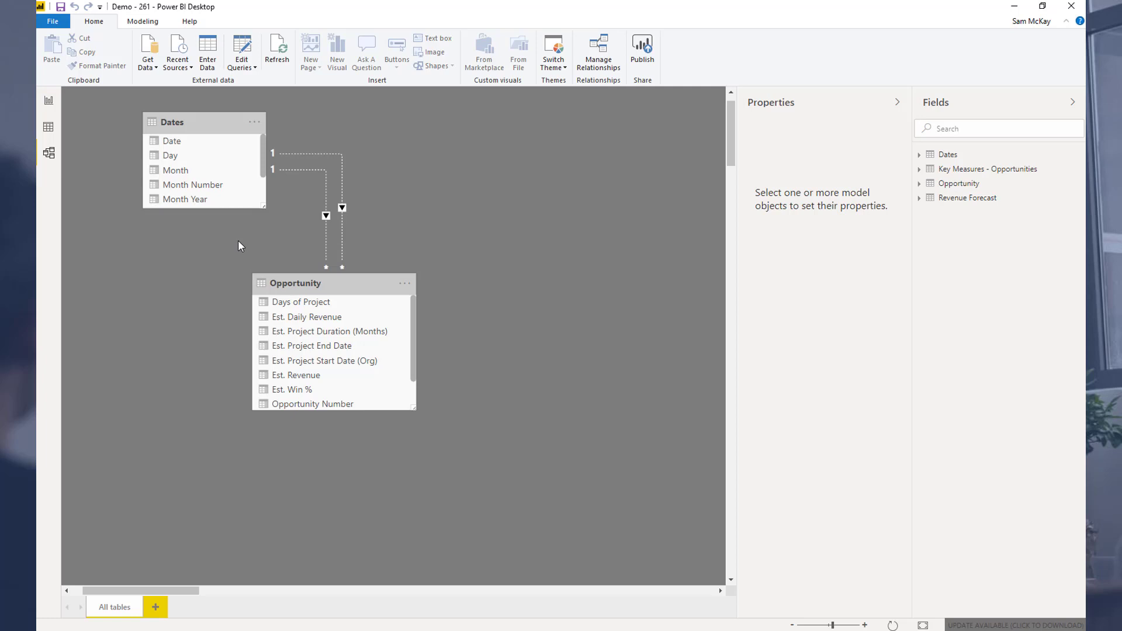
pyautogui.moveTo(48, 100)
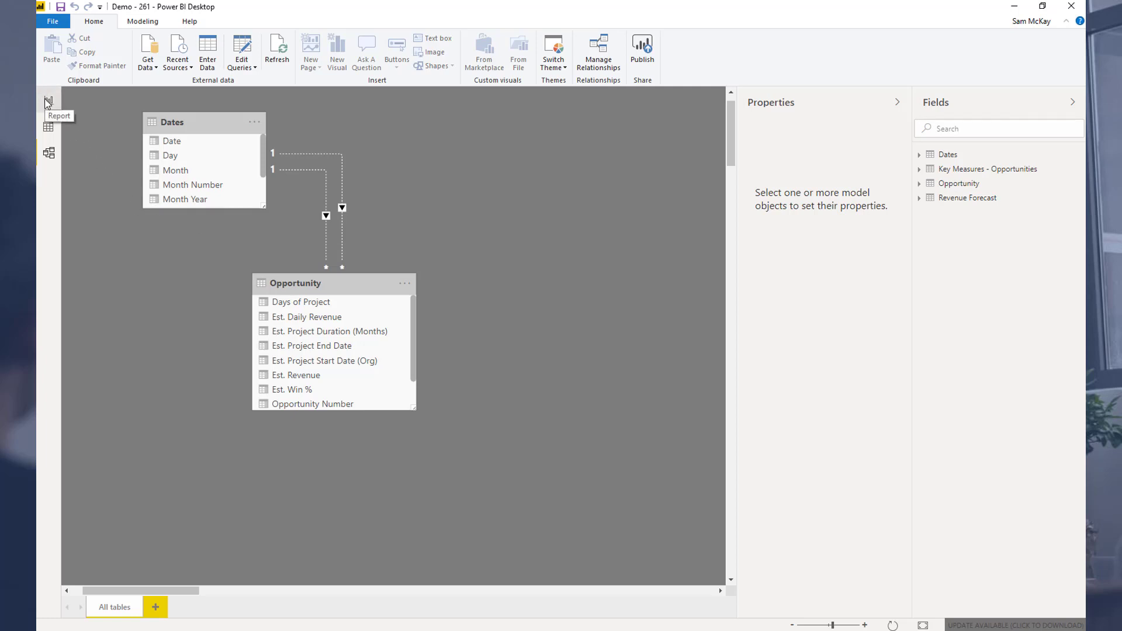
# Step: Return to the report page with the Estimate Revenue table and area chart
pyautogui.click(48, 99)
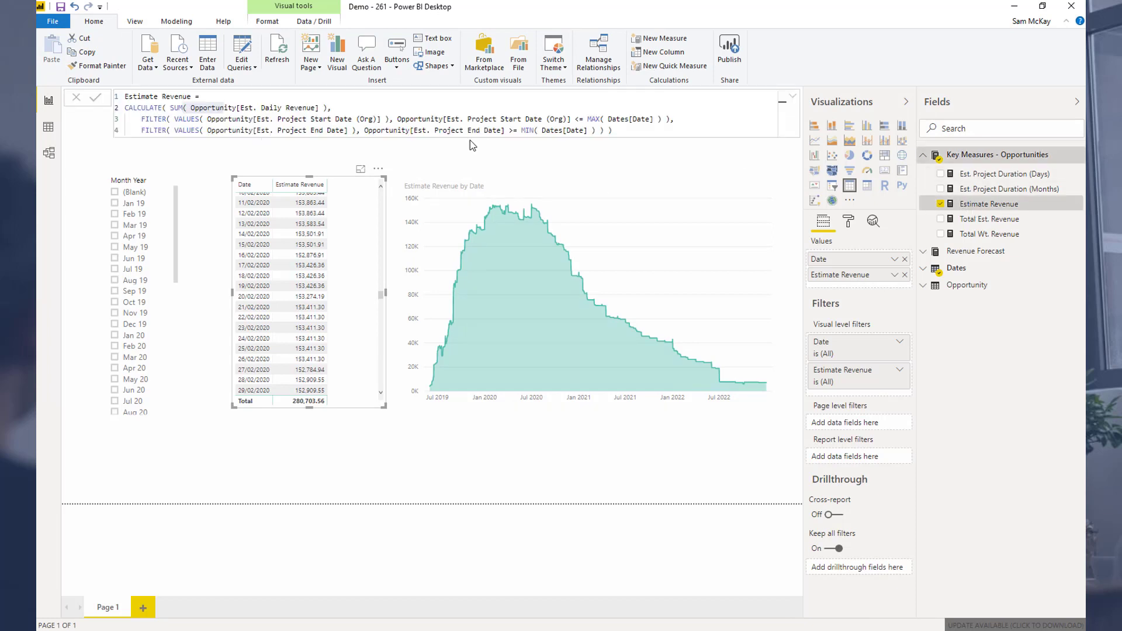
pyautogui.moveTo(576, 456)
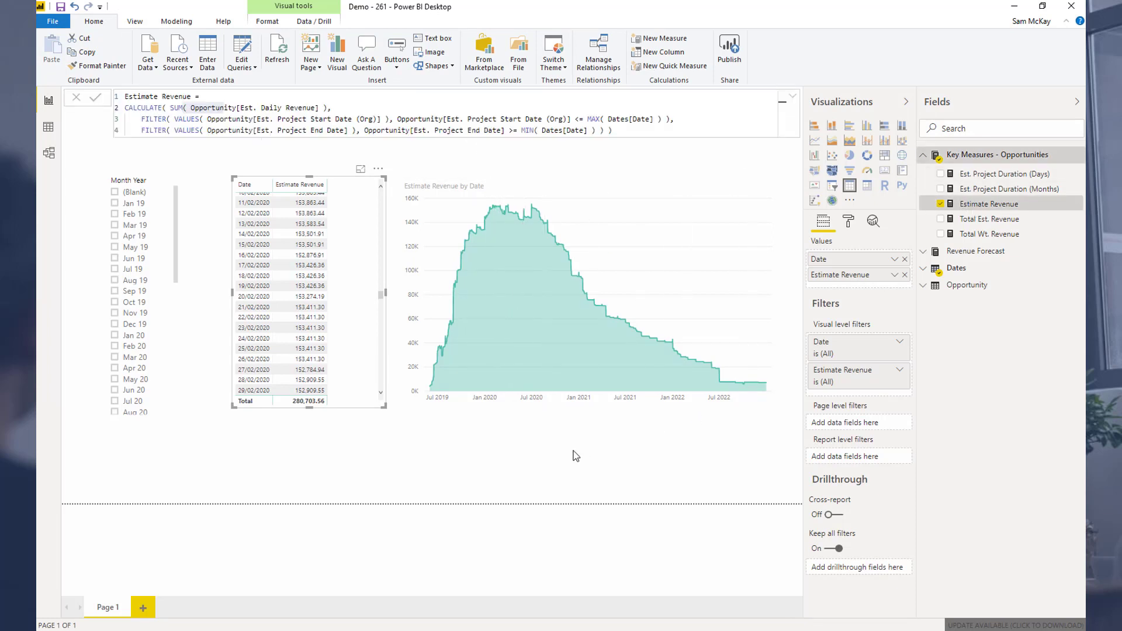
pyautogui.moveTo(466, 450)
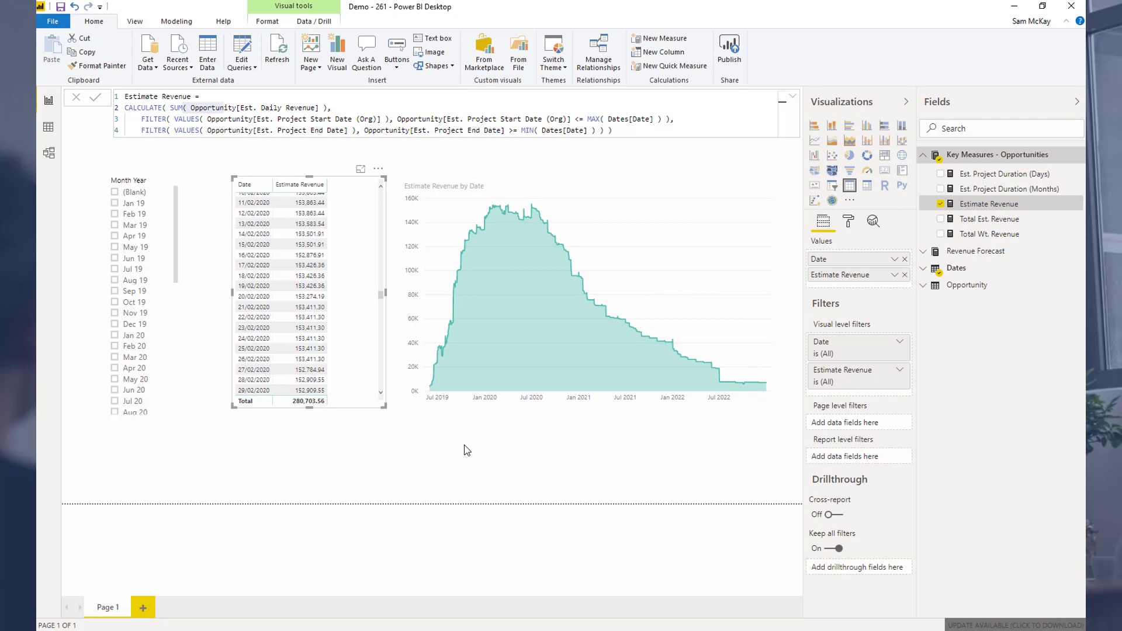